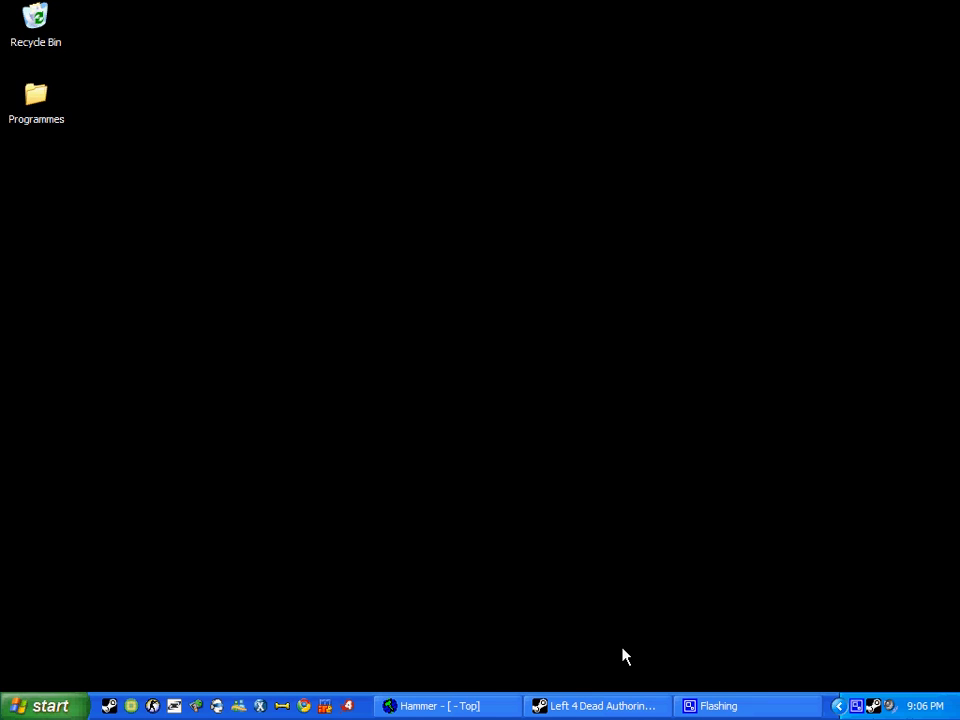
pyautogui.moveTo(650, 657)
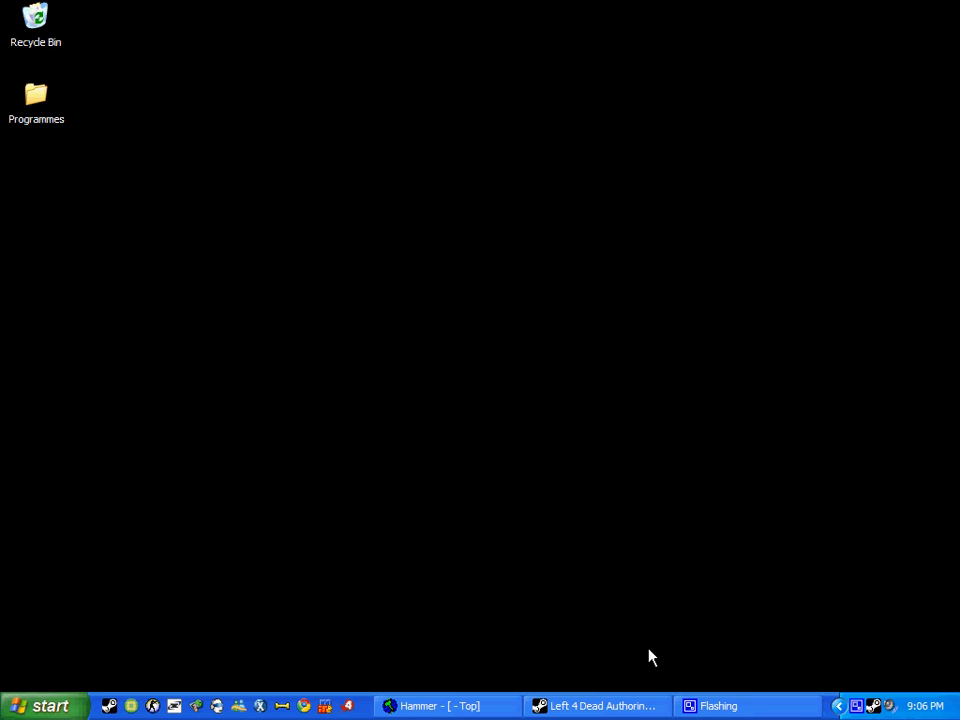
# - Bring up the Steam library and settle on the Tools list with Left 4 Dead Authoring Tools
pyautogui.click(857, 706)
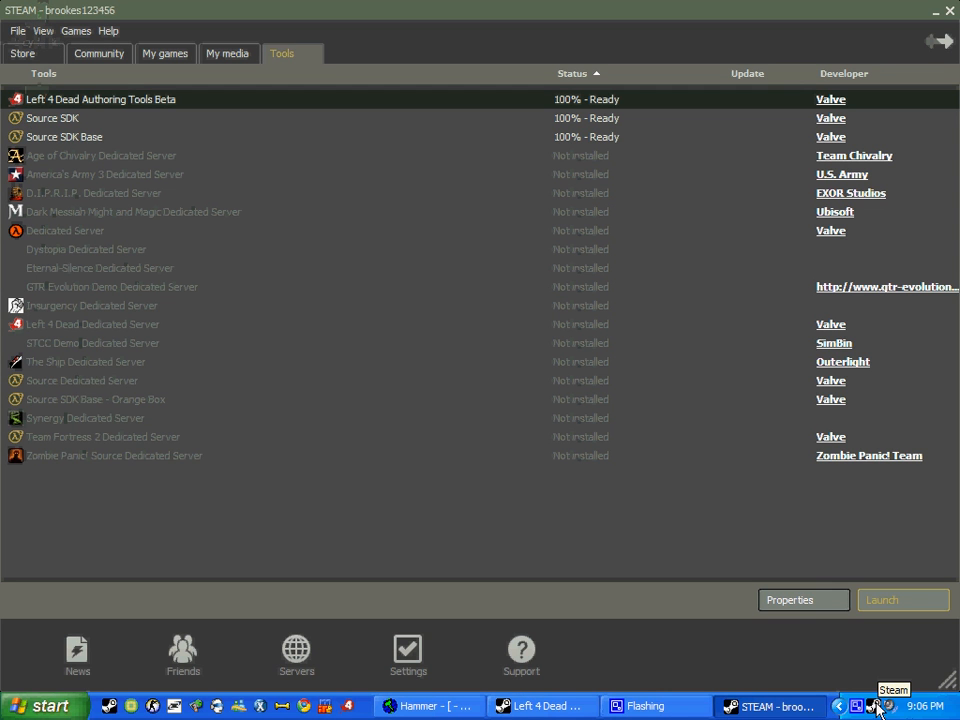
pyautogui.moveTo(655, 595)
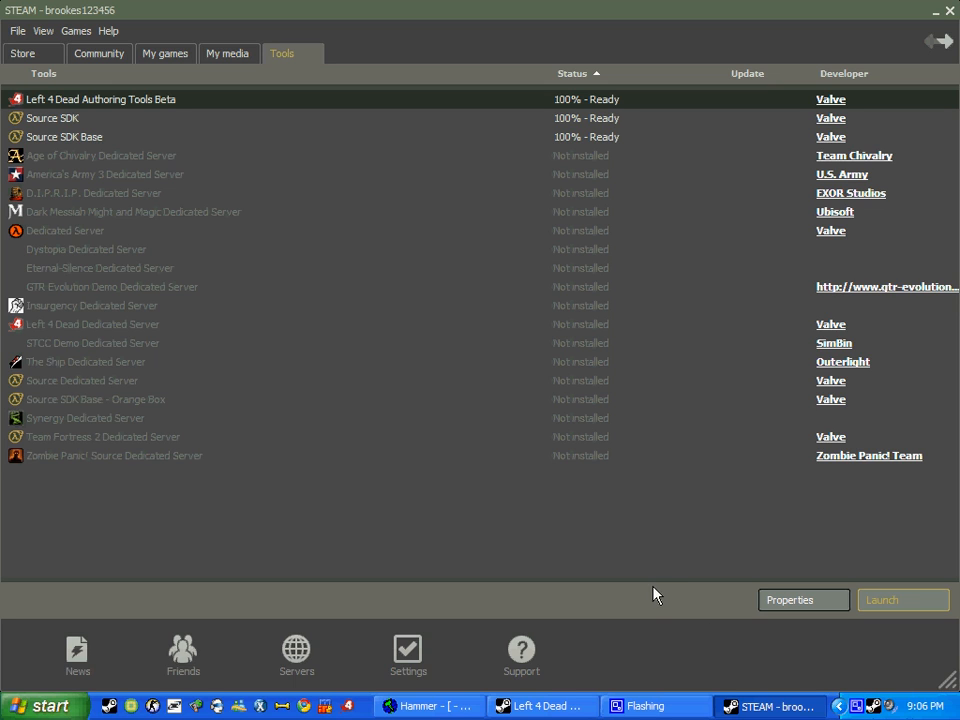
pyautogui.click(228, 53)
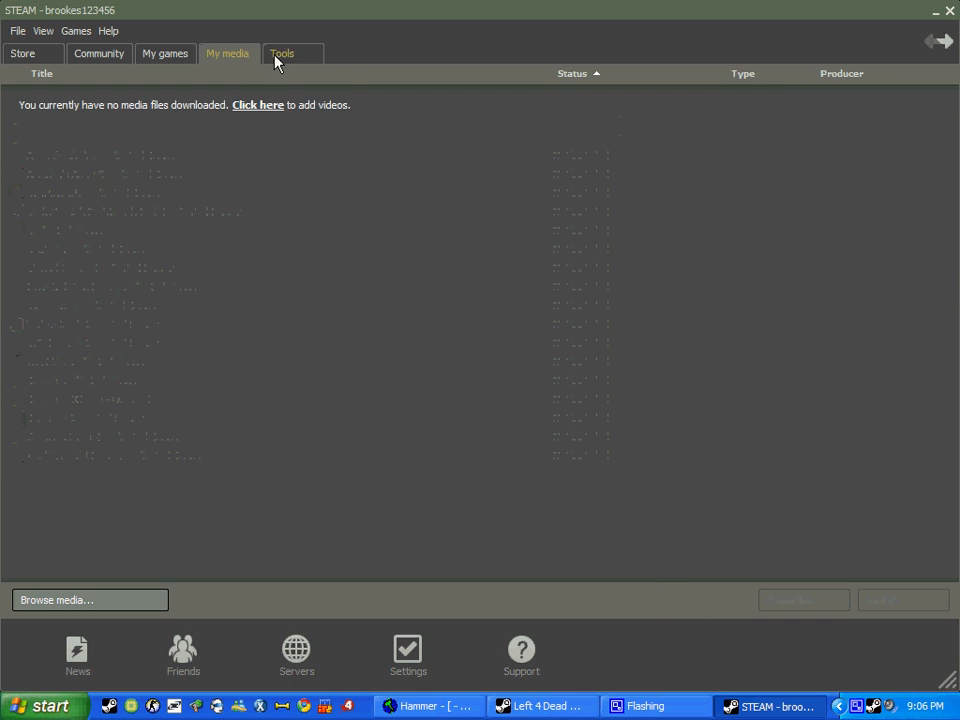
pyautogui.click(282, 53)
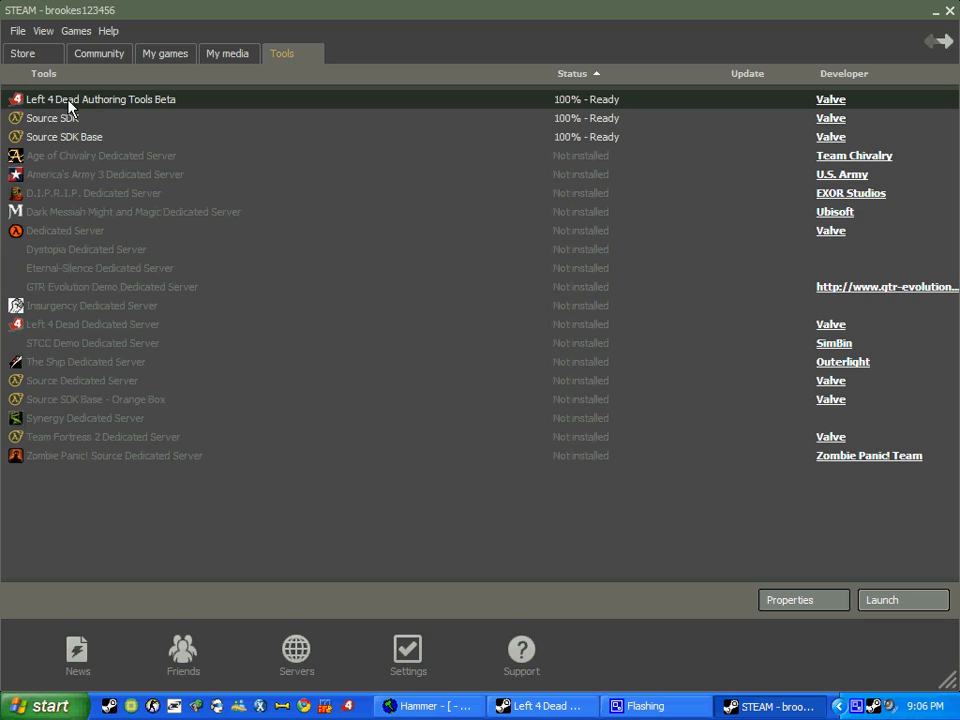
pyautogui.moveTo(158, 111)
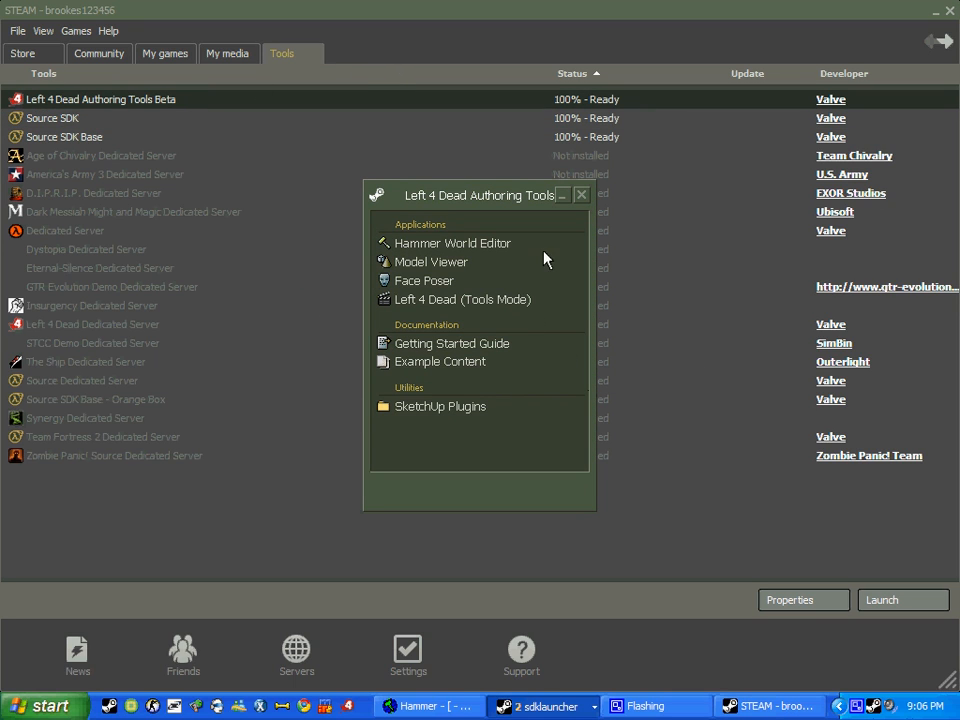
pyautogui.moveTo(455, 205)
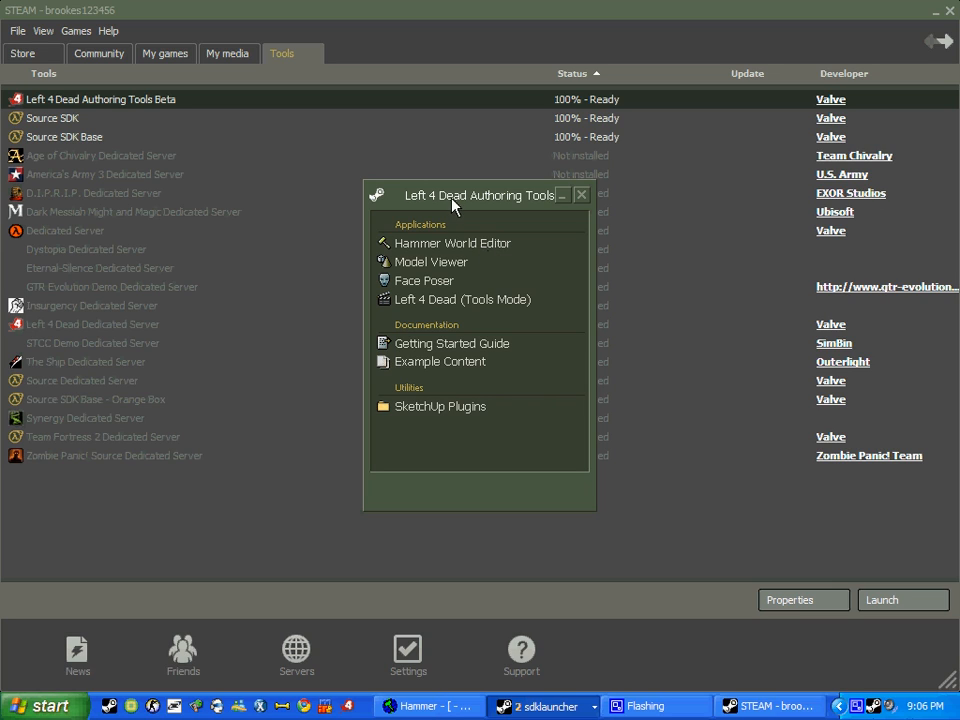
pyautogui.moveTo(445, 255)
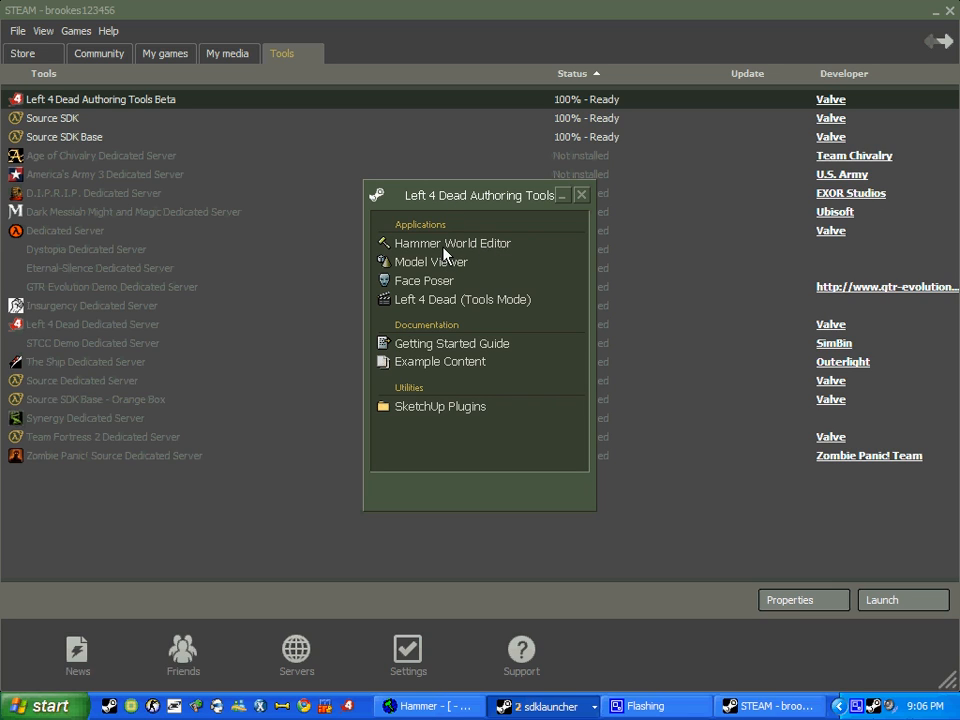
pyautogui.moveTo(440, 288)
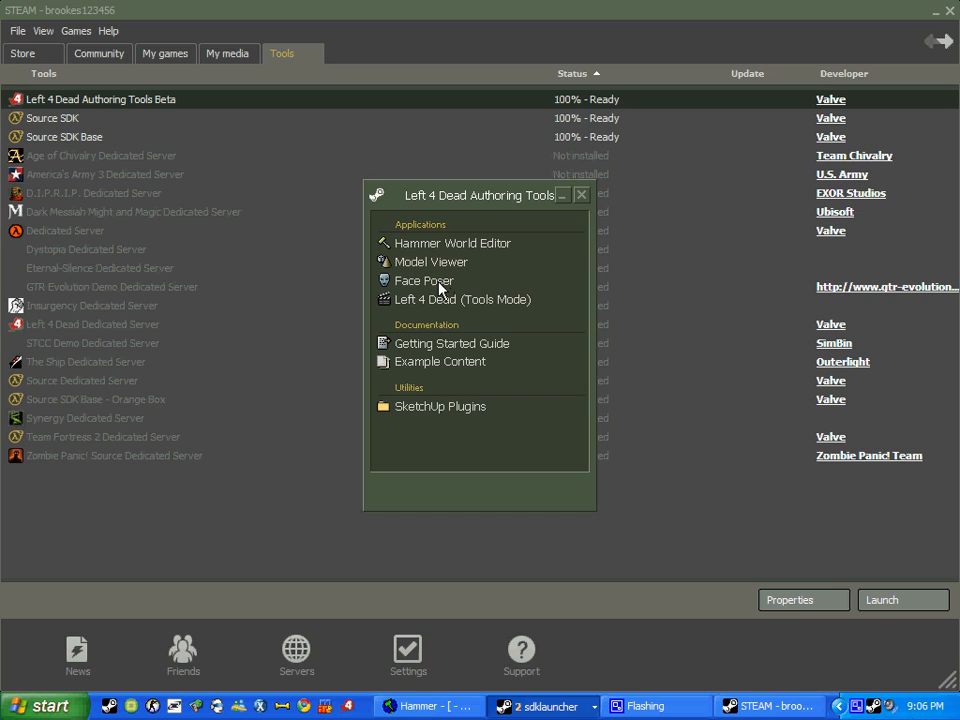
pyautogui.moveTo(408, 307)
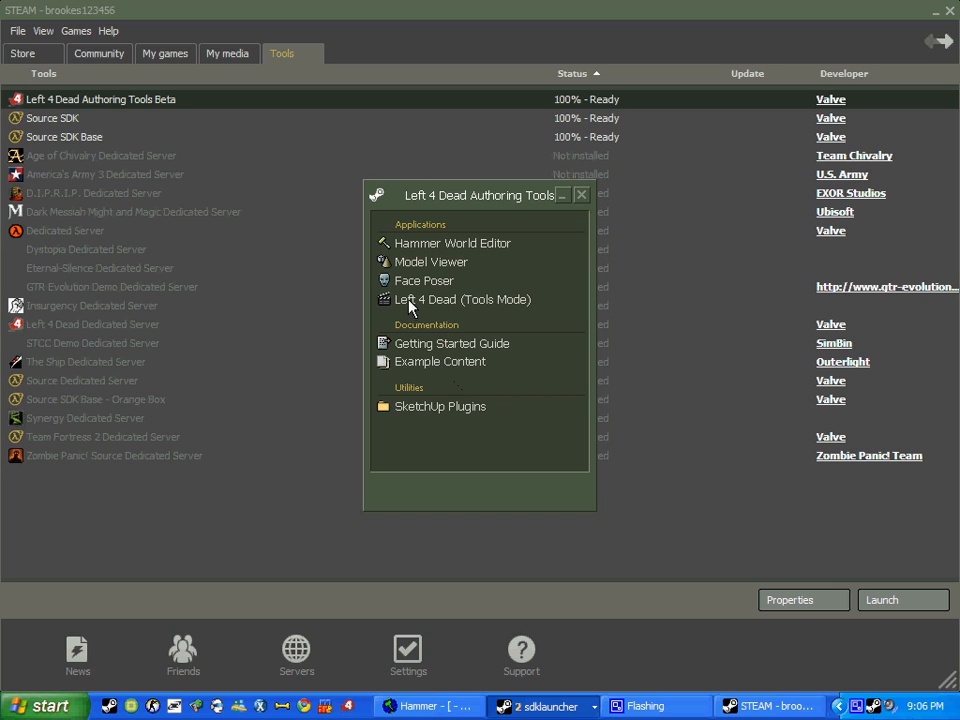
pyautogui.moveTo(440, 258)
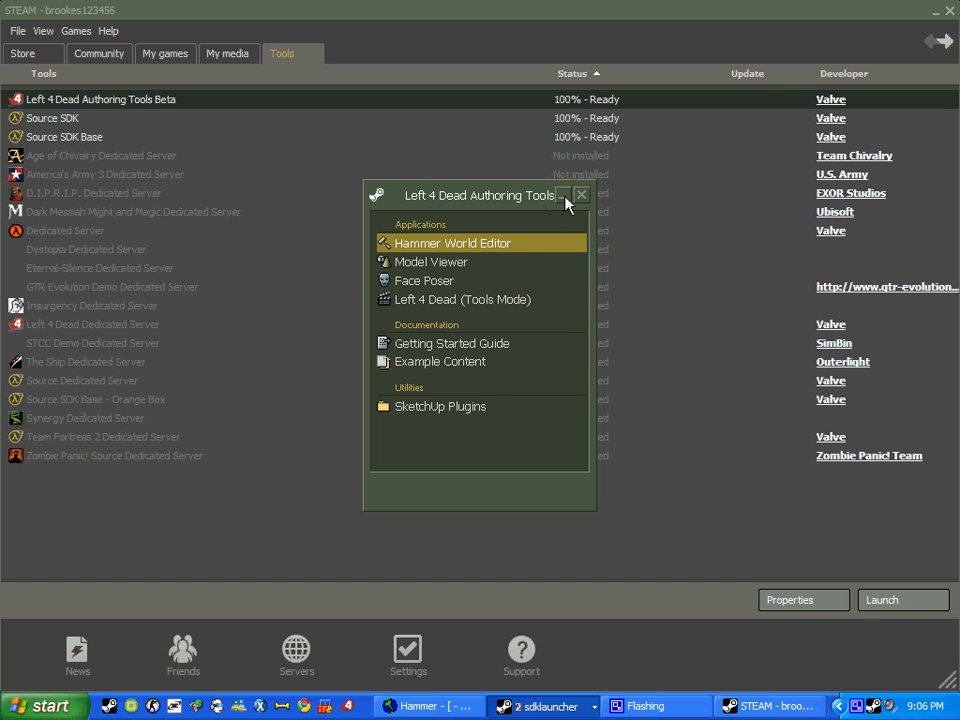
# - Launch Hammer from the Authoring Tools launcher and dismiss its startup message log
pyautogui.click(582, 194)
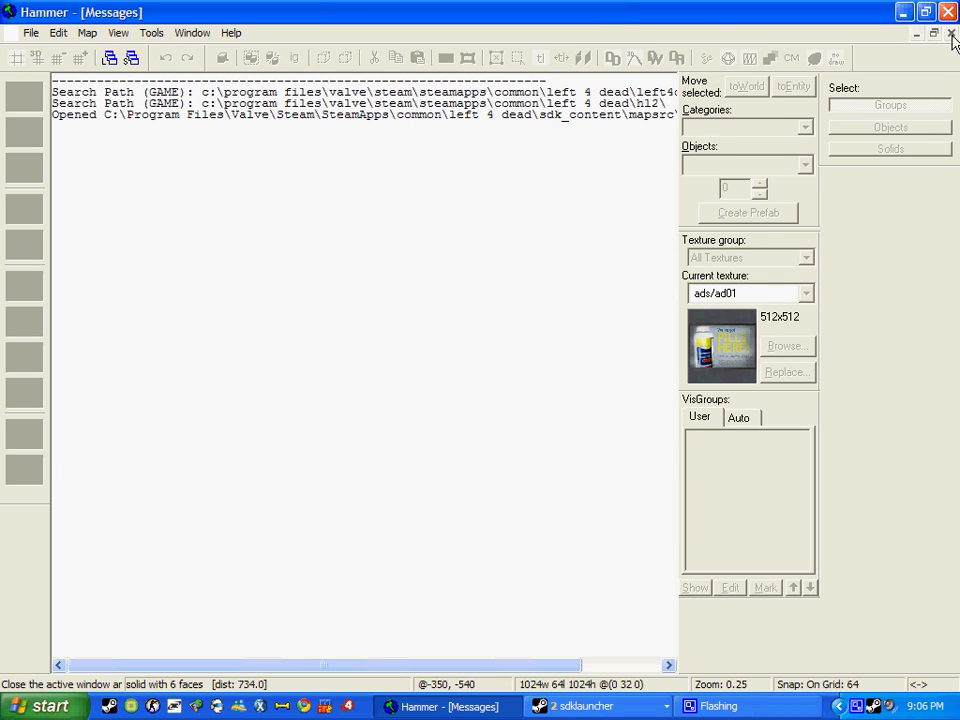
pyautogui.click(951, 33)
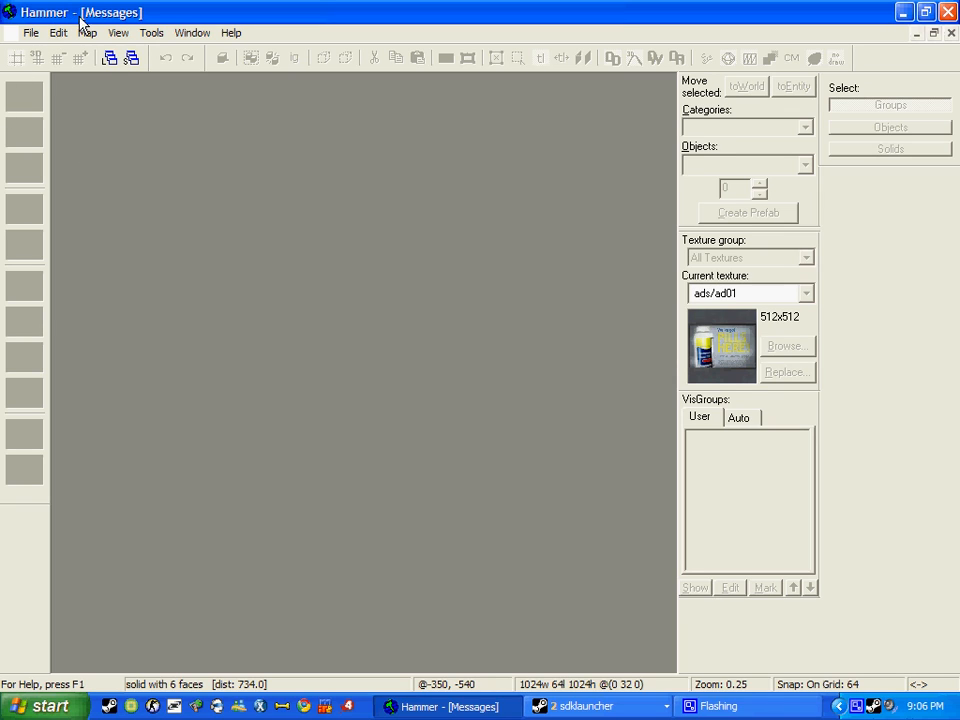
pyautogui.moveTo(120, 33)
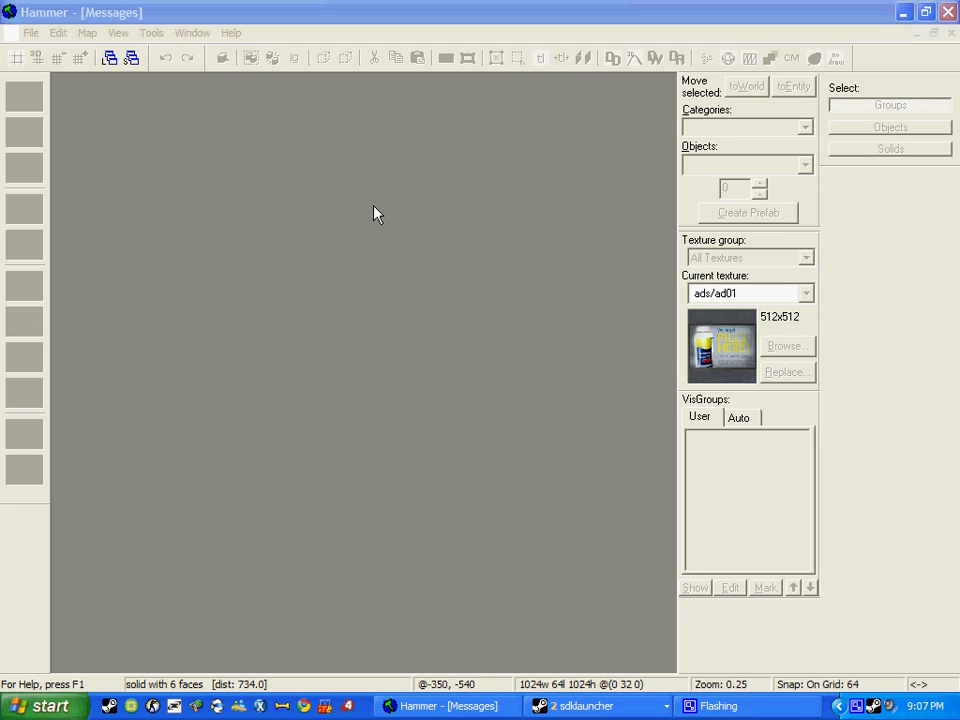
# - Start a new blank map from the File menu
pyautogui.click(30, 33)
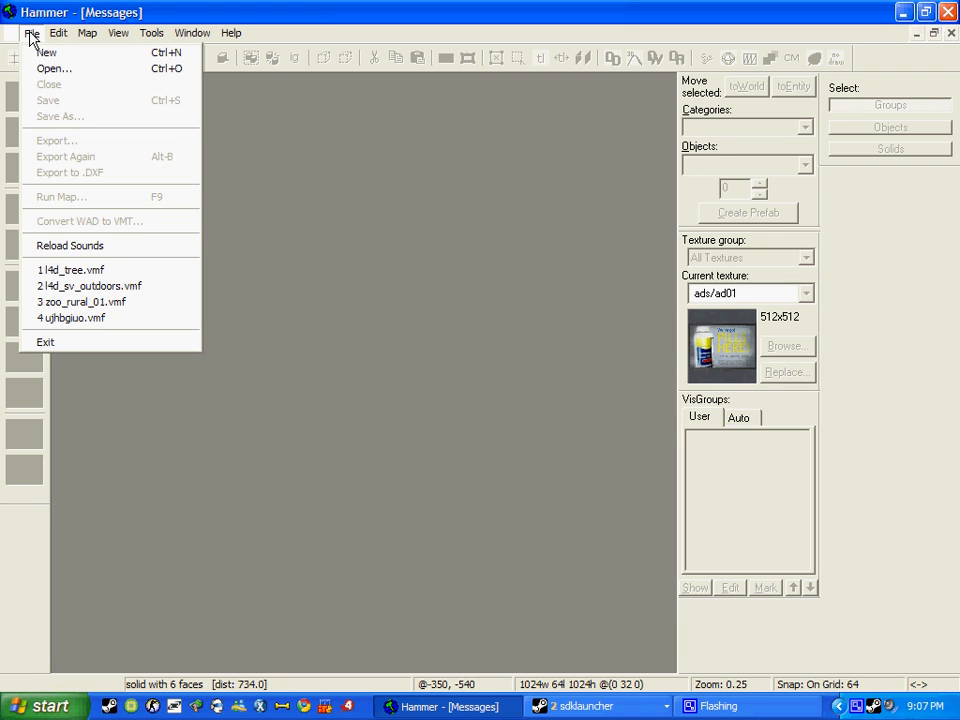
pyautogui.click(47, 52)
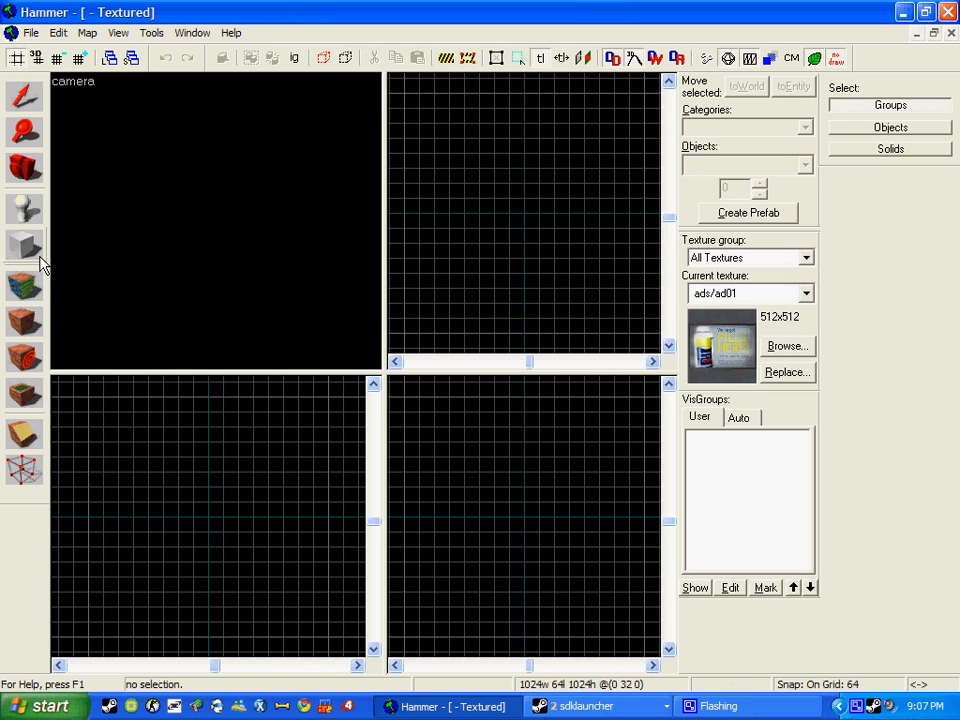
pyautogui.moveTo(276, 337)
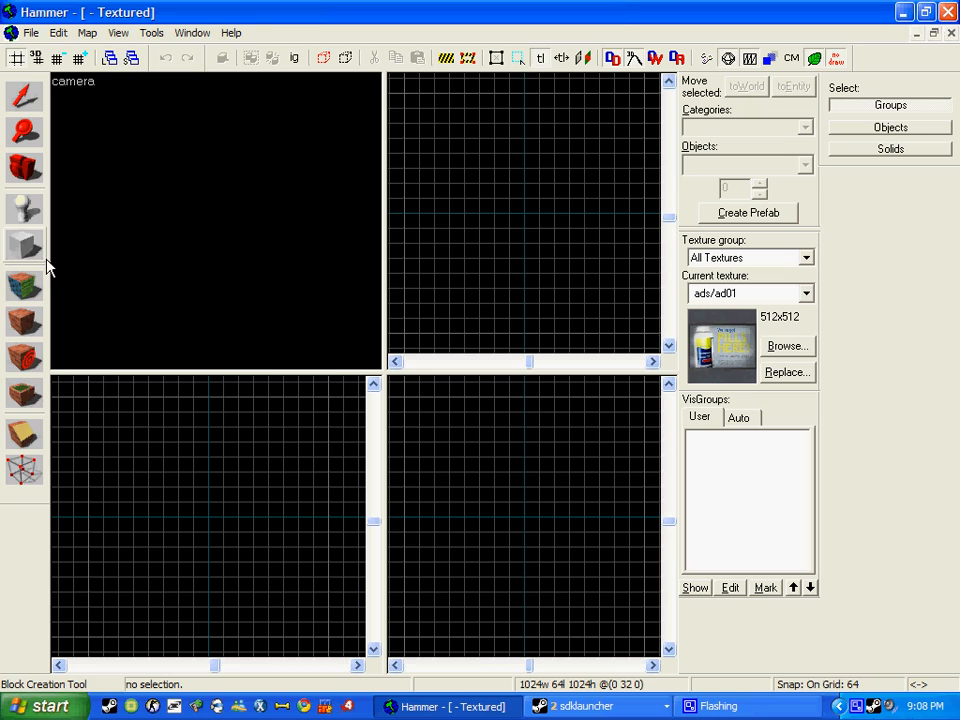
pyautogui.moveTo(35, 255)
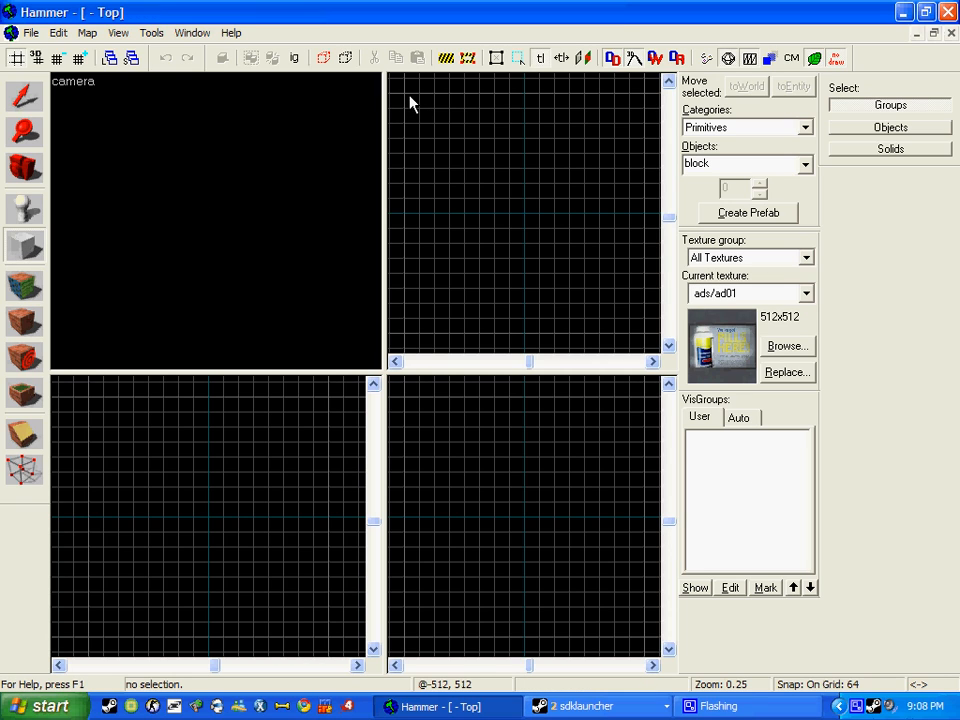
# - Draw a large flat square floor block in the Top view
pyautogui.moveTo(400, 90); pyautogui.dragTo(628, 330)
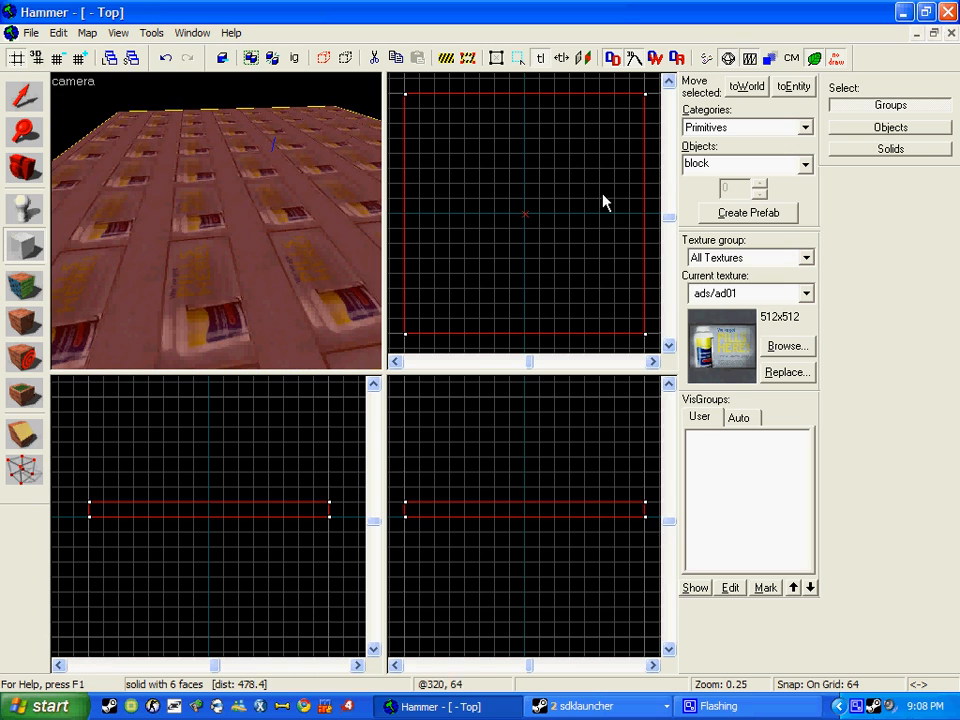
pyautogui.moveTo(737, 295)
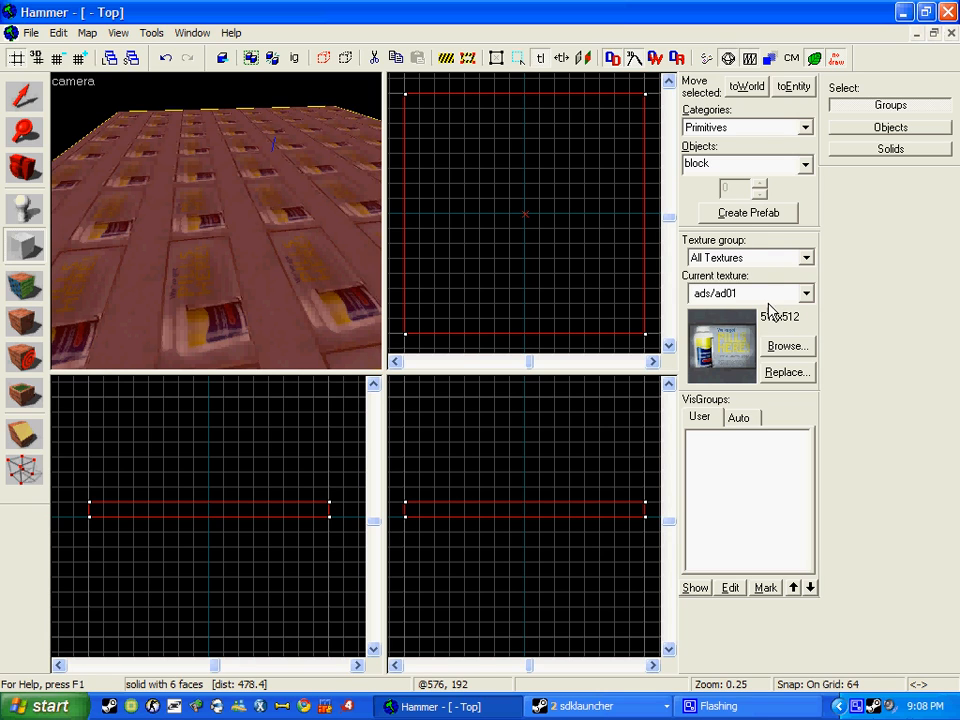
# - Browse the texture library and make plaster/ceilingtiles01 the active texture
pyautogui.click(787, 345)
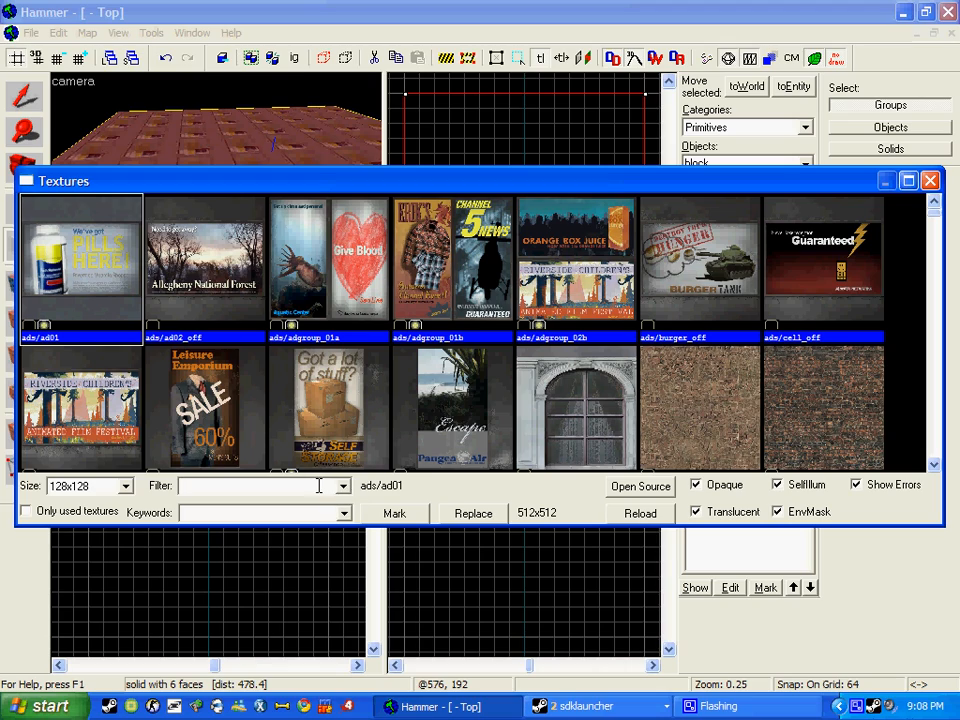
pyautogui.scroll(-3)
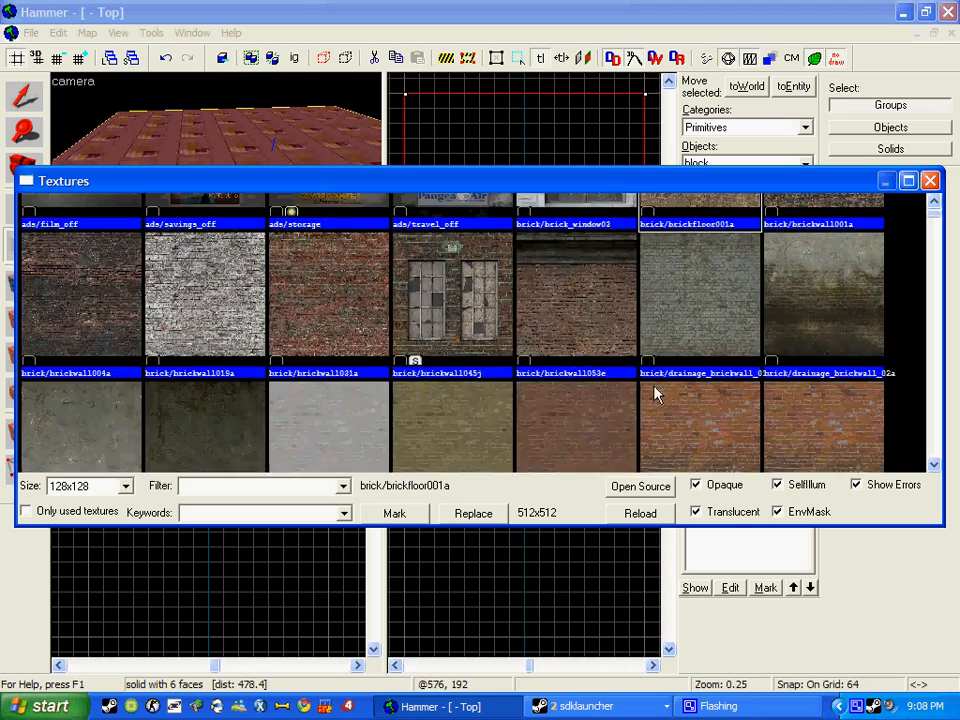
pyautogui.scroll(-3)
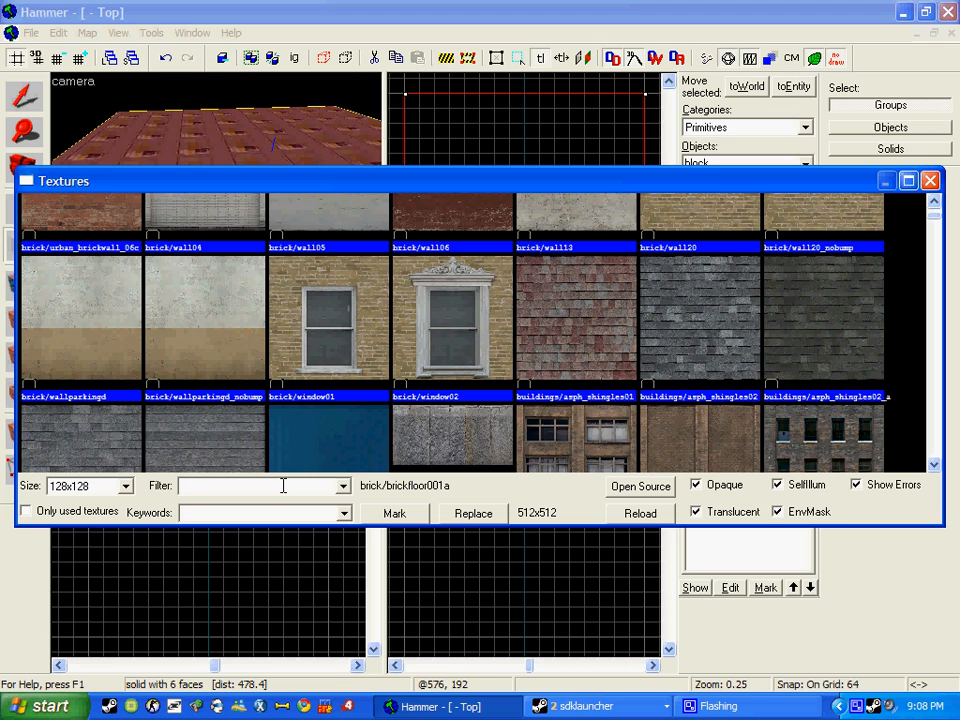
pyautogui.write('tile')
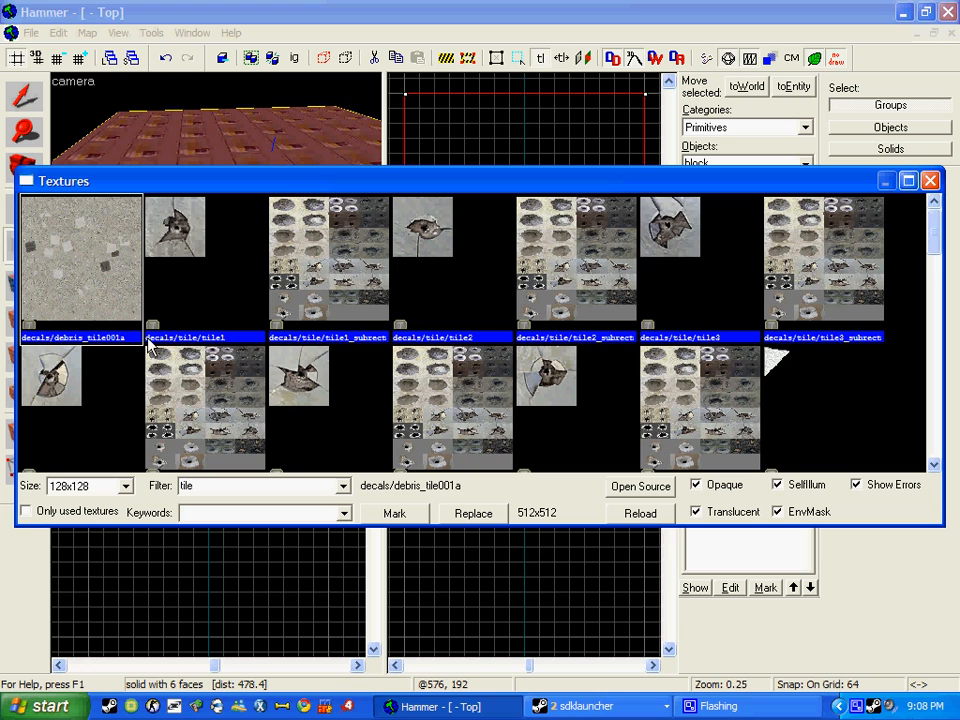
pyautogui.scroll(-3)
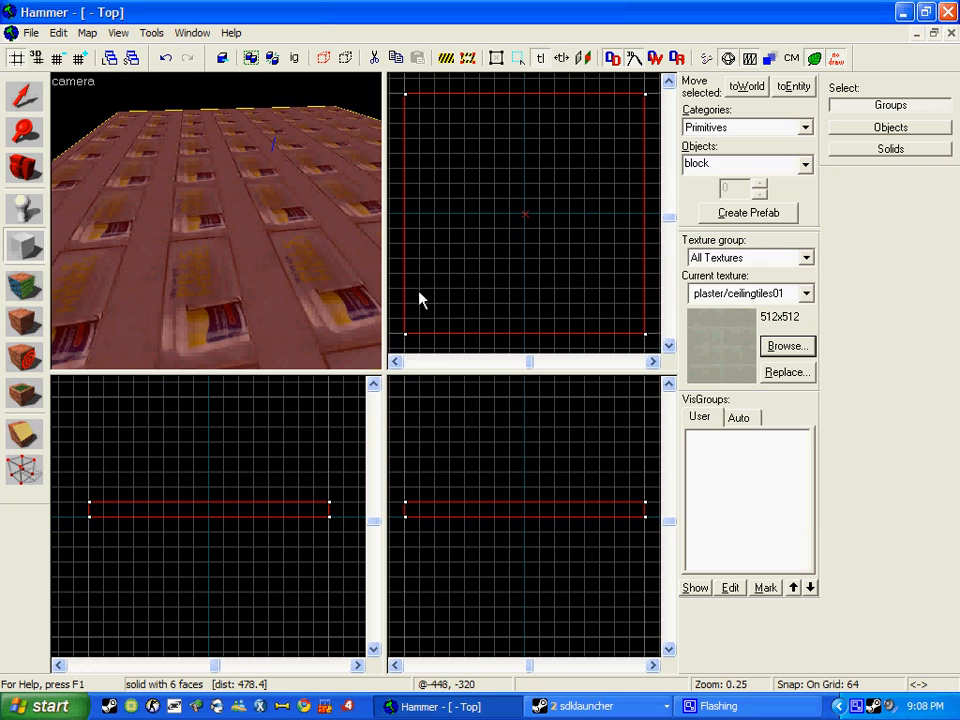
pyautogui.moveTo(693, 303)
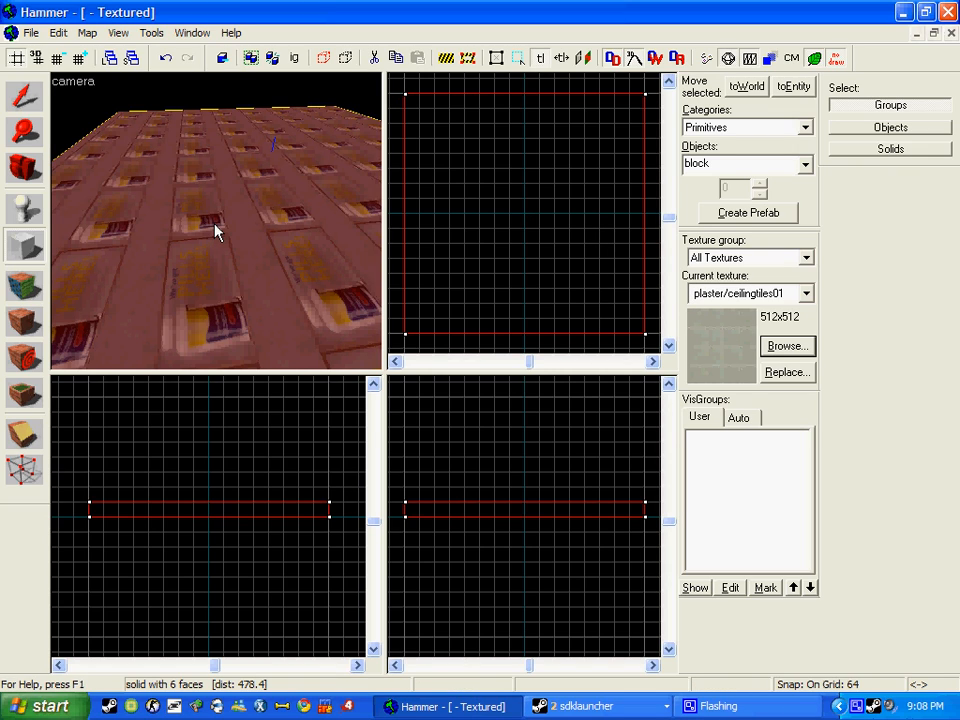
pyautogui.moveTo(68, 247)
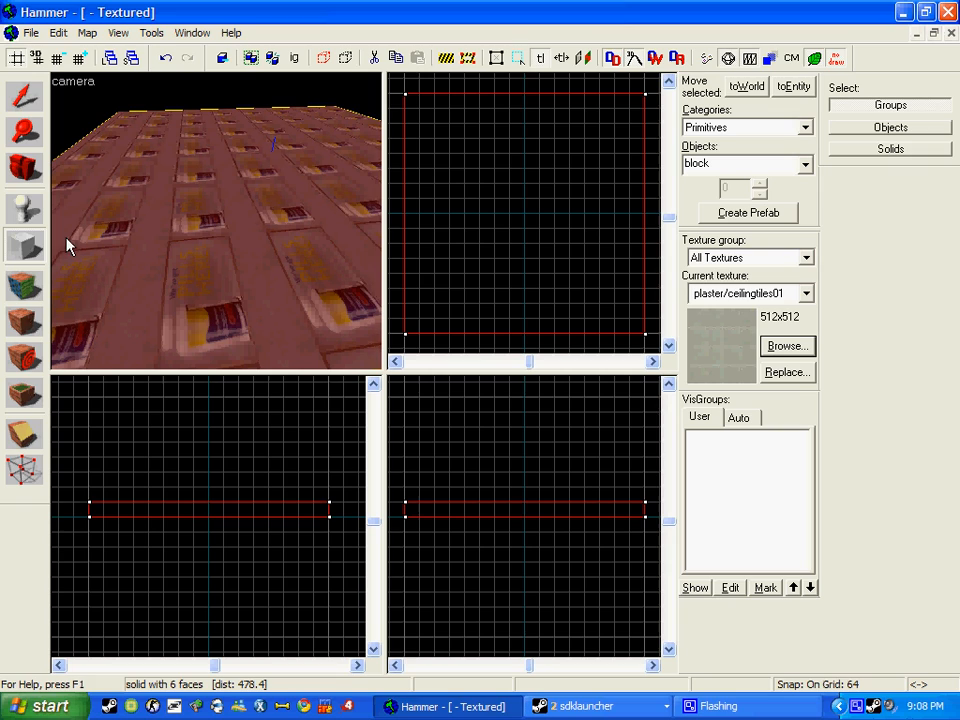
pyautogui.moveTo(24, 324)
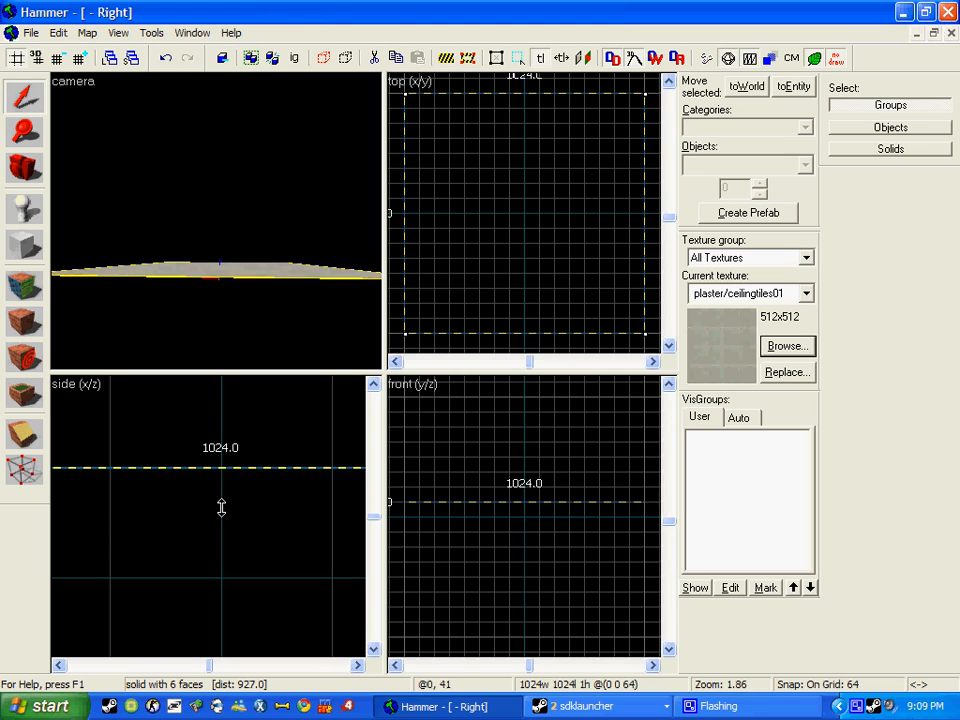
# - Finish shaping the 1024x1024 floor slab, now showing the grey ceiling-tile texture, and deselect it
pyautogui.click(221, 467)
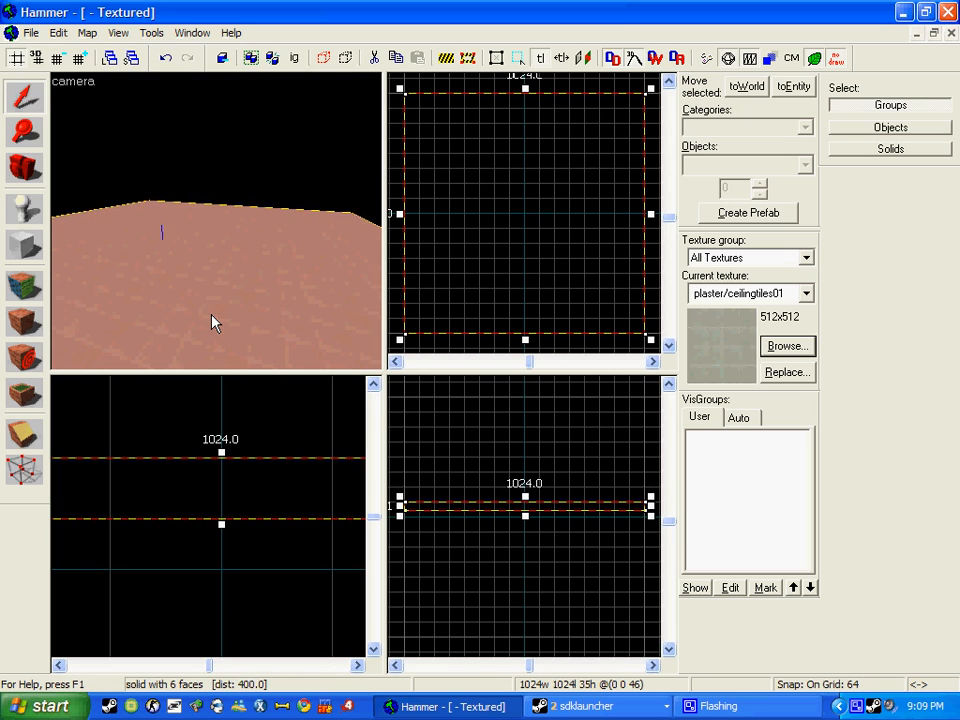
pyautogui.scroll(-3)
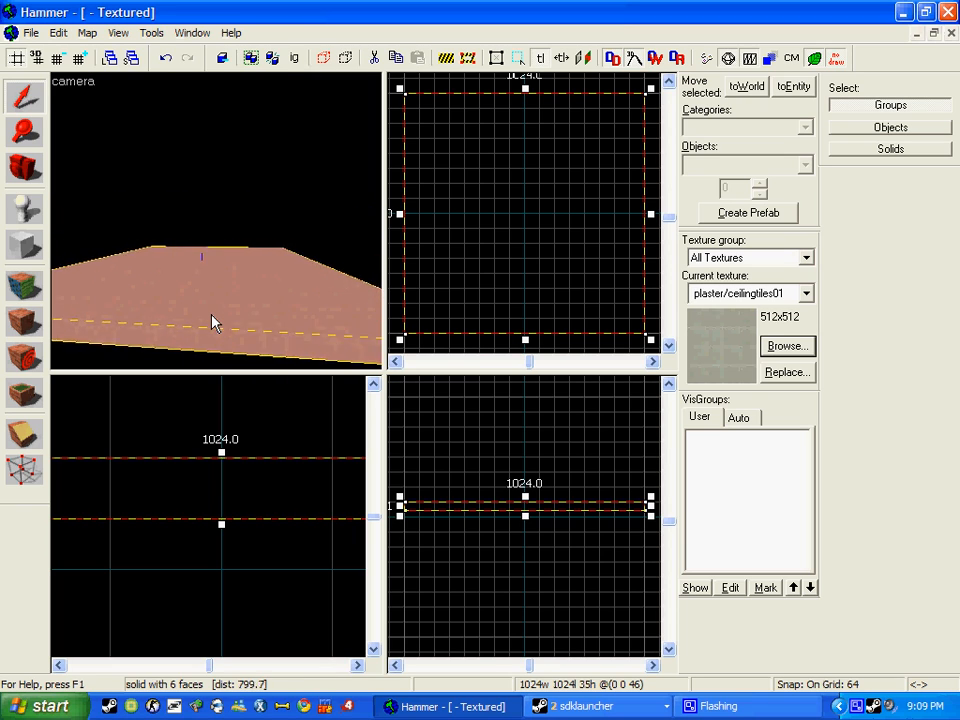
pyautogui.scroll(-3)
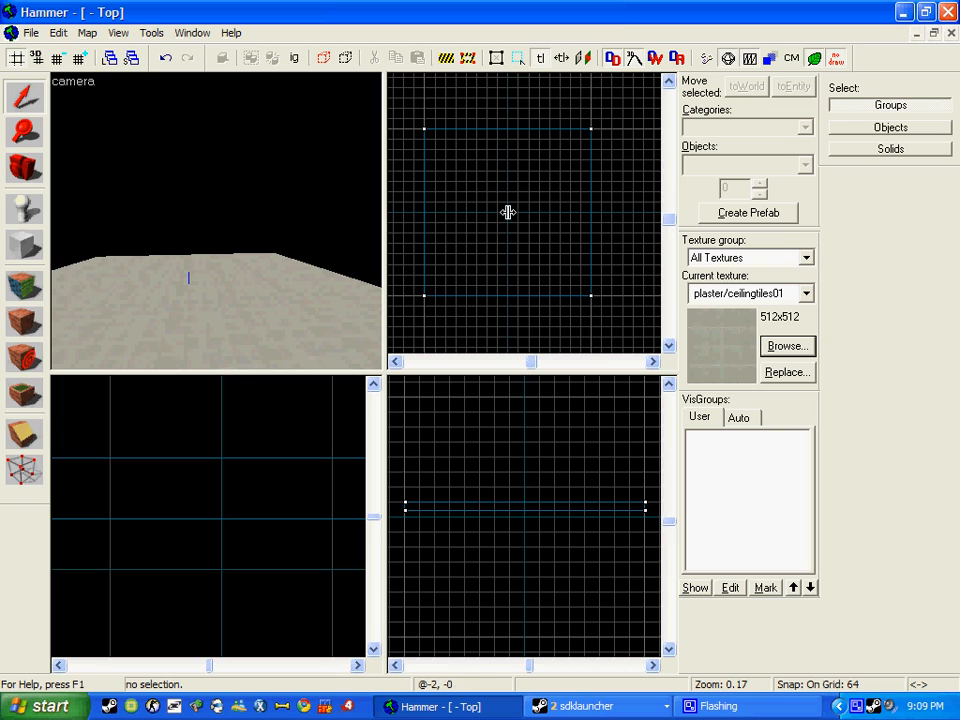
# - Outline the first 1088x64 wall block along the floor's top edge
pyautogui.click(24, 240)
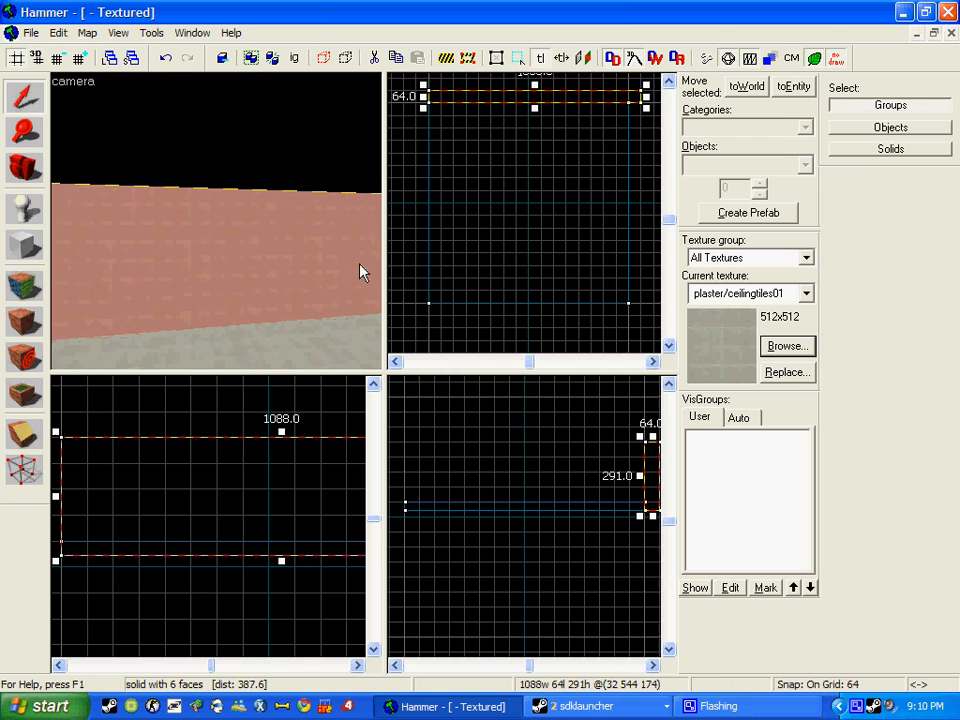
# - Browse the texture library for wallpaper textures to find wood/wallpaper02
pyautogui.click(787, 345)
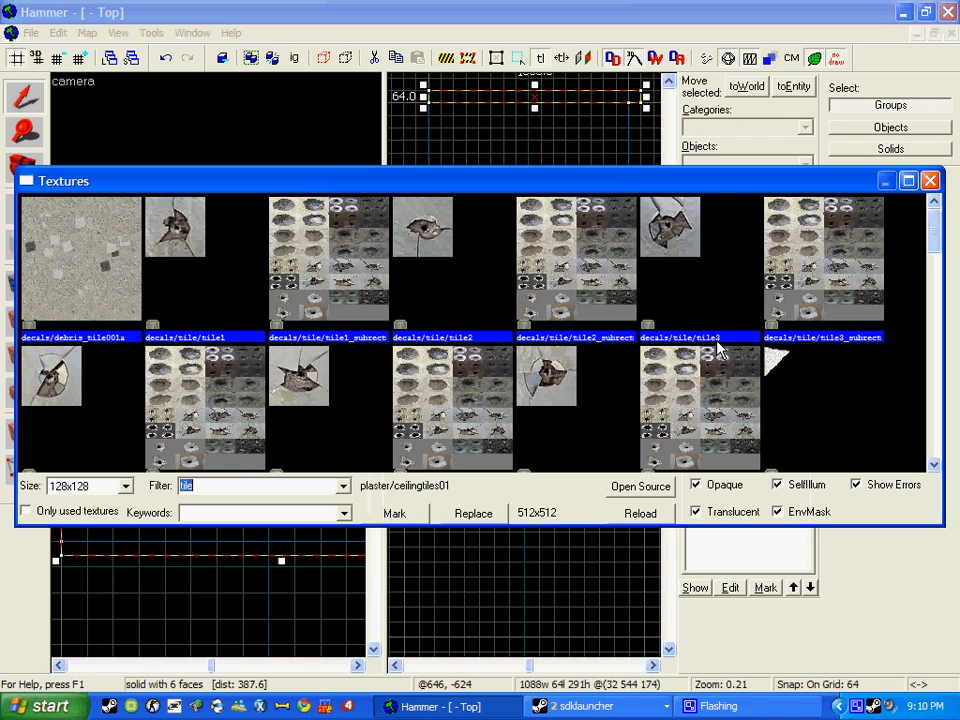
pyautogui.moveTo(365, 385)
pyautogui.write('wallpaper')
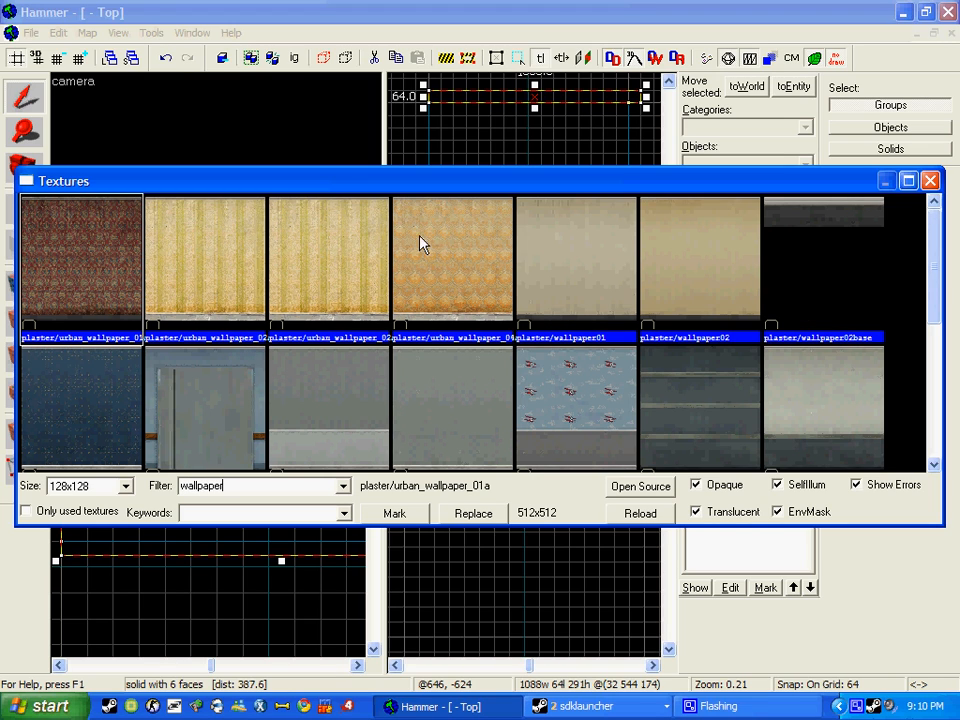
pyautogui.scroll(-3)
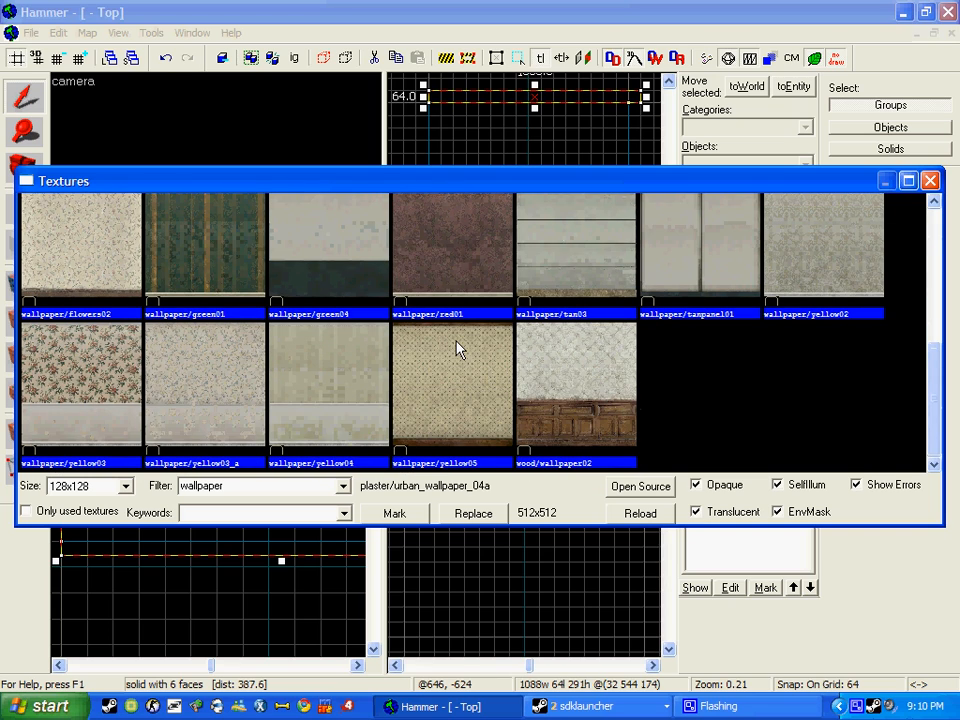
pyautogui.moveTo(590, 392)
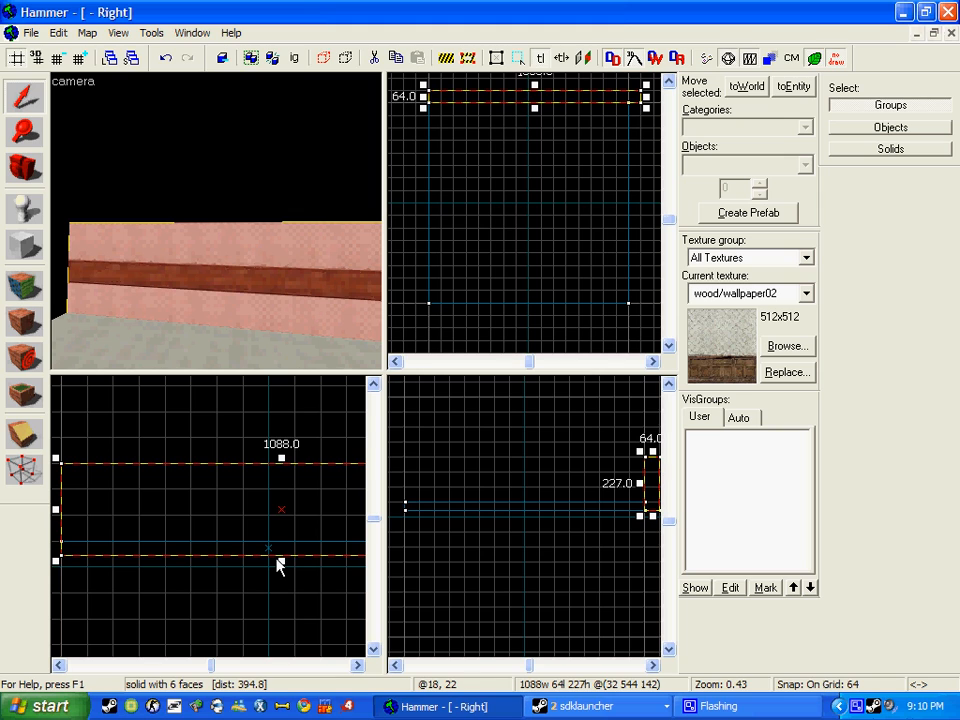
# - Lower the wallpapered wall to 128 units tall and reselect it
pyautogui.moveTo(280, 558); pyautogui.dragTo(285, 548)
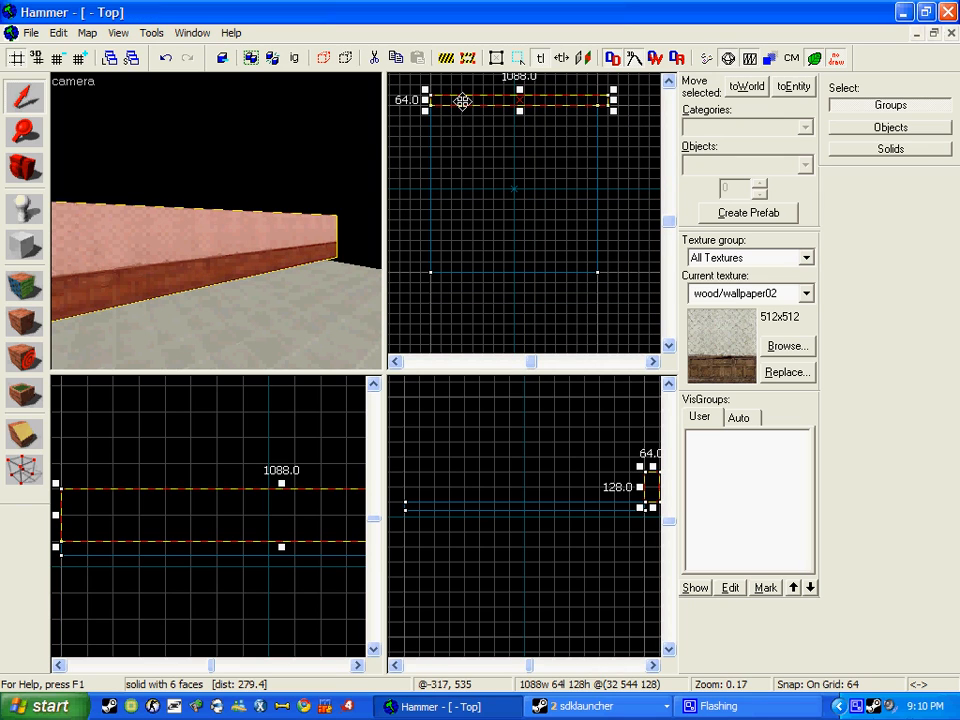
pyautogui.moveTo(492, 304)
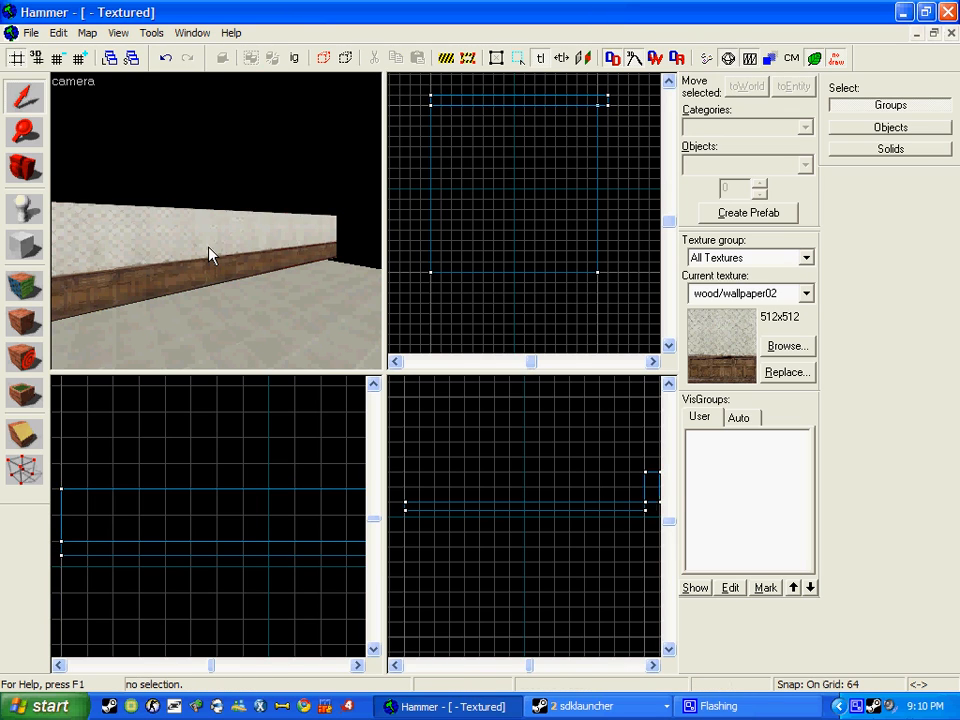
pyautogui.click(210, 255)
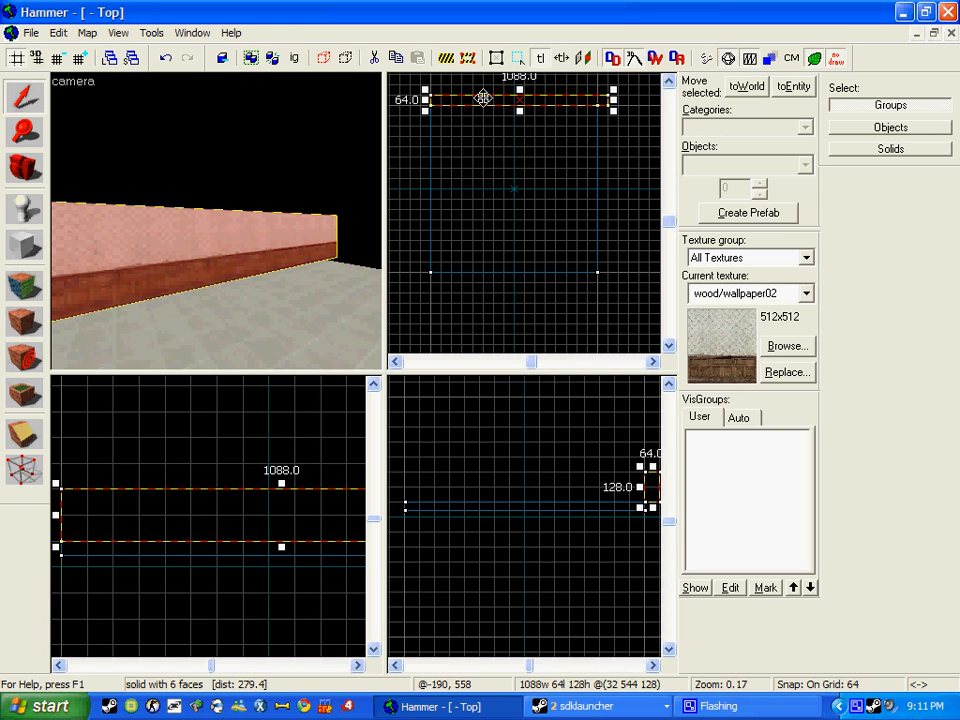
pyautogui.moveTo(528, 170)
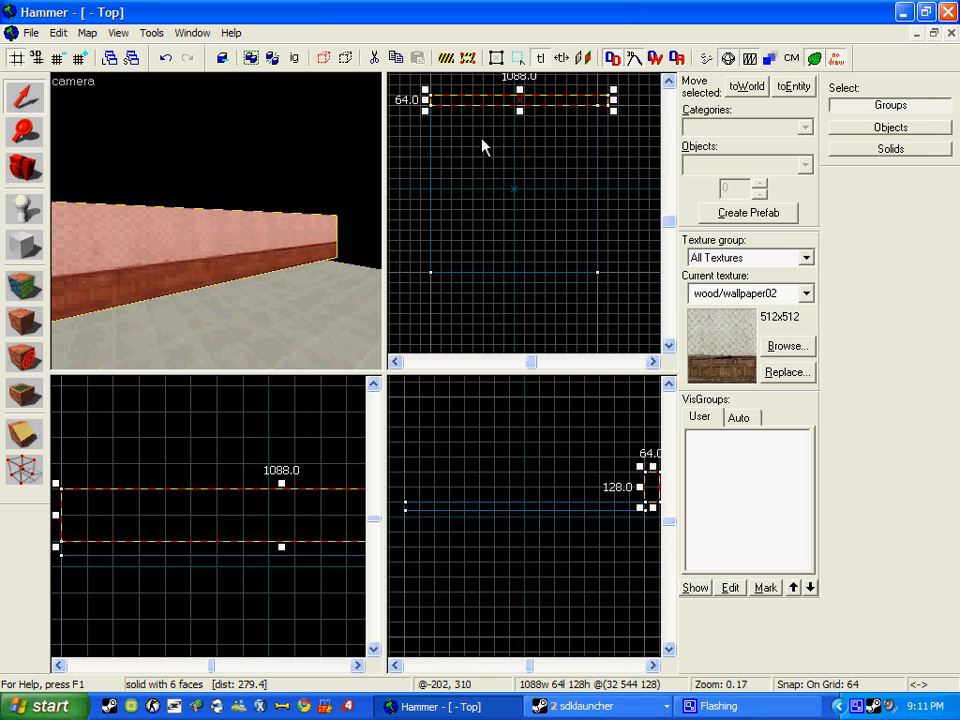
pyautogui.moveTo(490, 143)
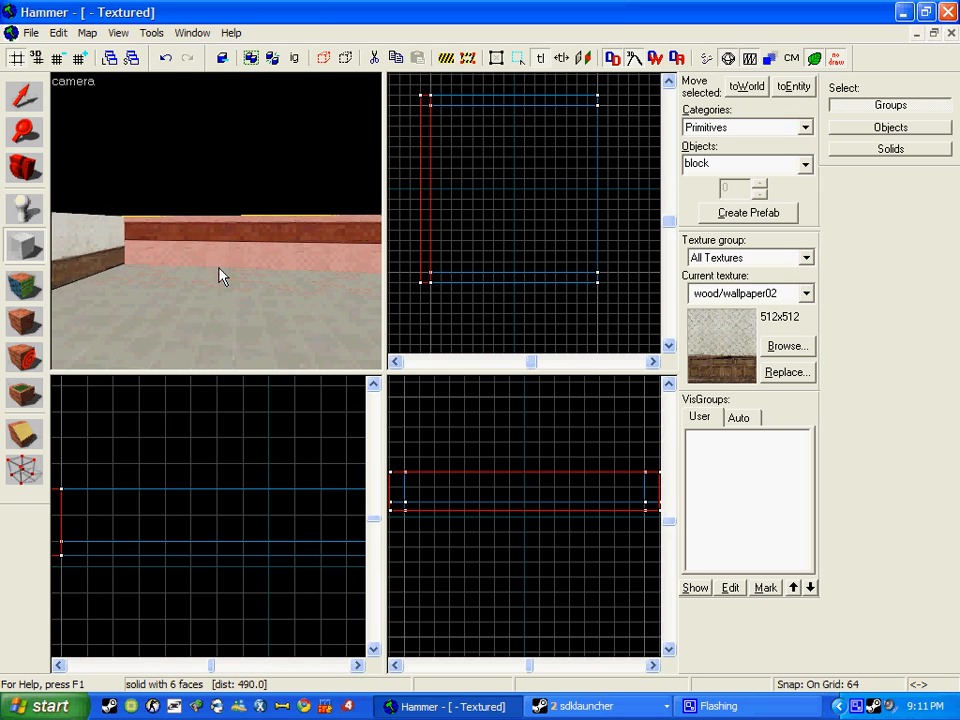
# - Create a 64x1152 wall along the floor's left edge and lower it to 128 units tall
pyautogui.click(24, 97)
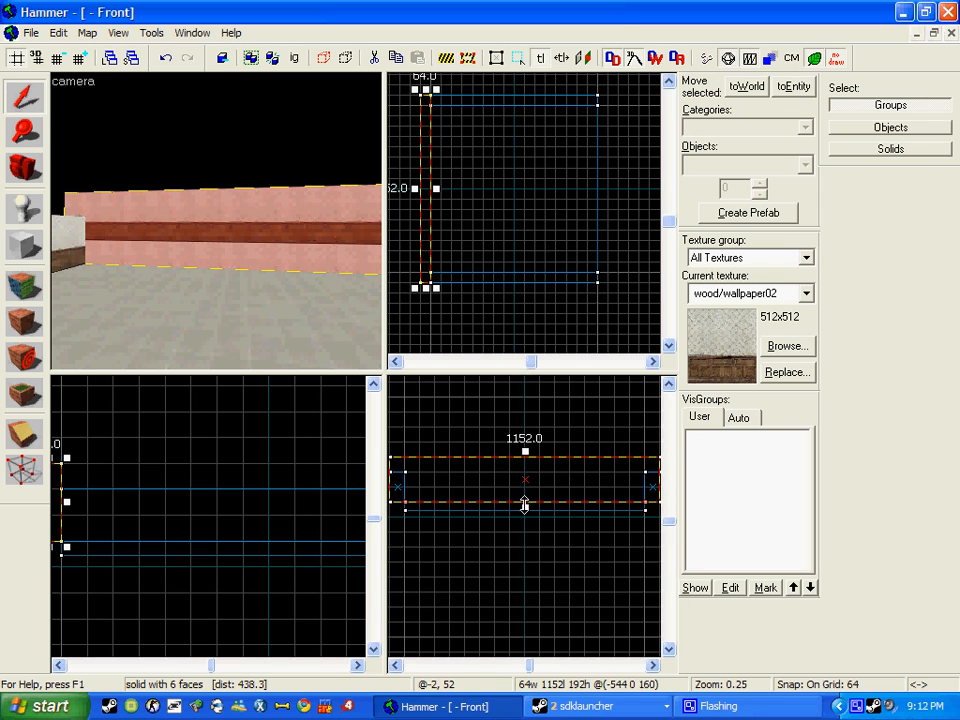
pyautogui.moveTo(525, 505); pyautogui.dragTo(525, 483)
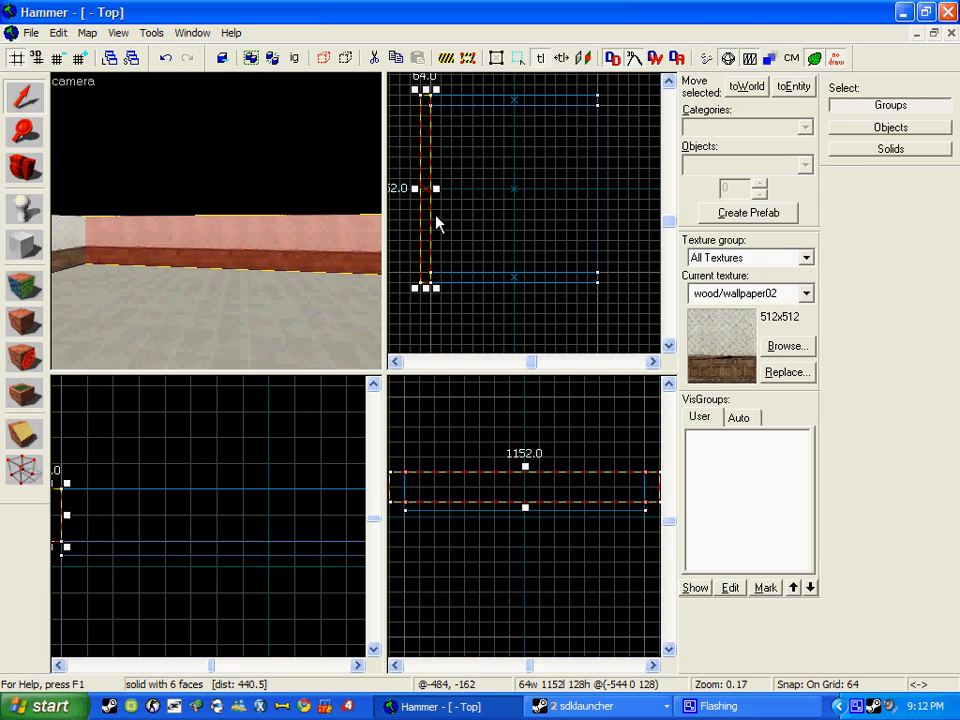
pyautogui.moveTo(428, 211)
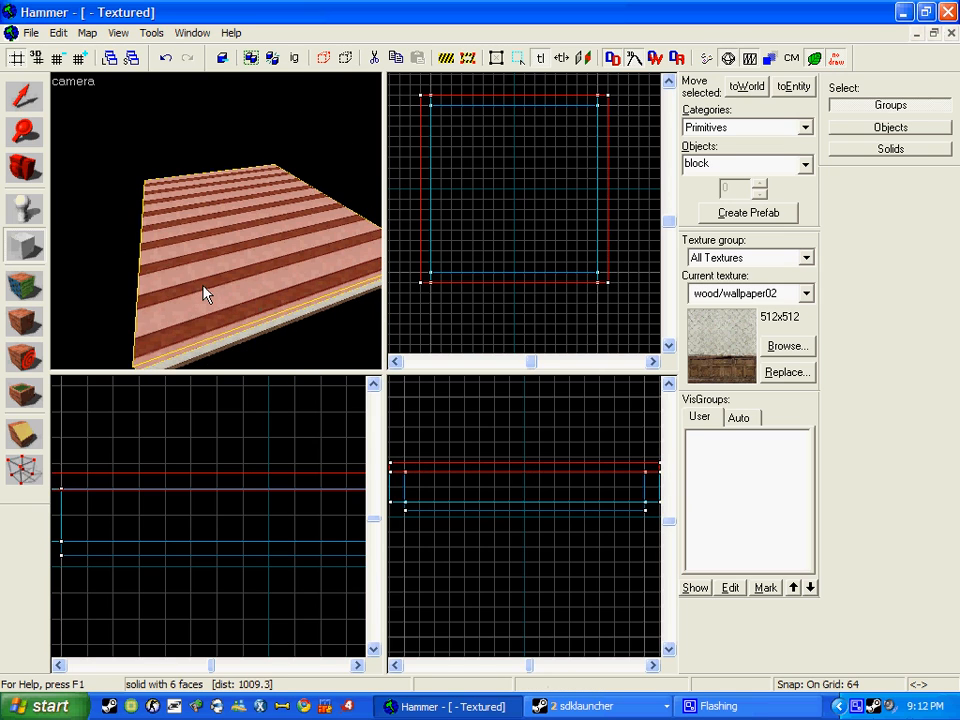
# - Browse the texture library for a ceiling texture, metal/ceiling_white02, for the new ceiling slab
pyautogui.click(787, 346)
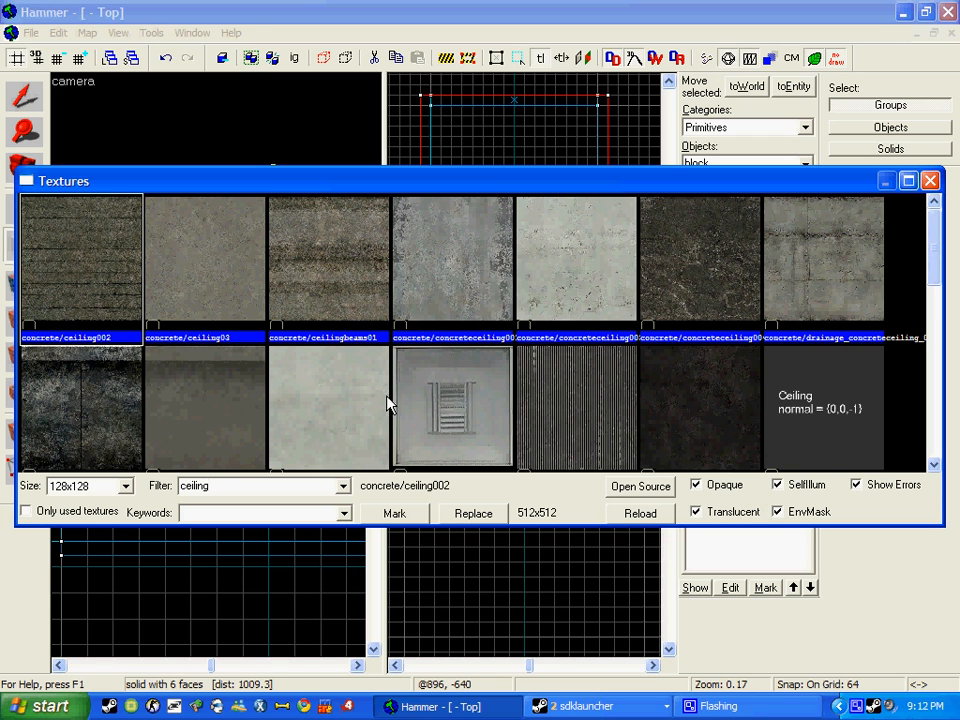
pyautogui.scroll(-3)
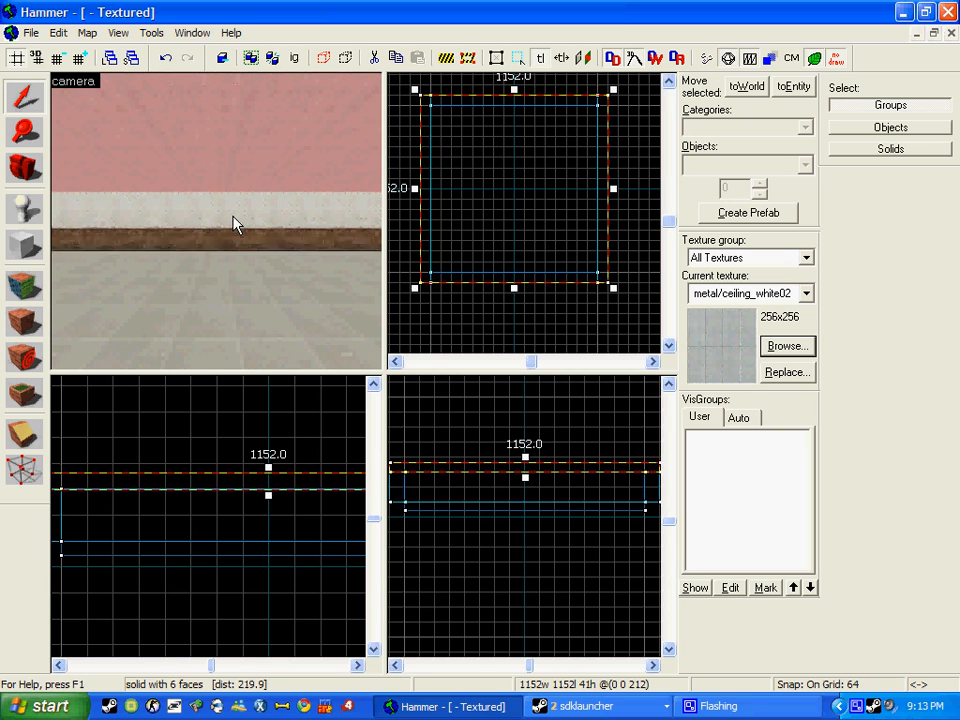
# - Switch to the Entity tool and look through entity classes for info_survivor_position
pyautogui.click(24, 208)
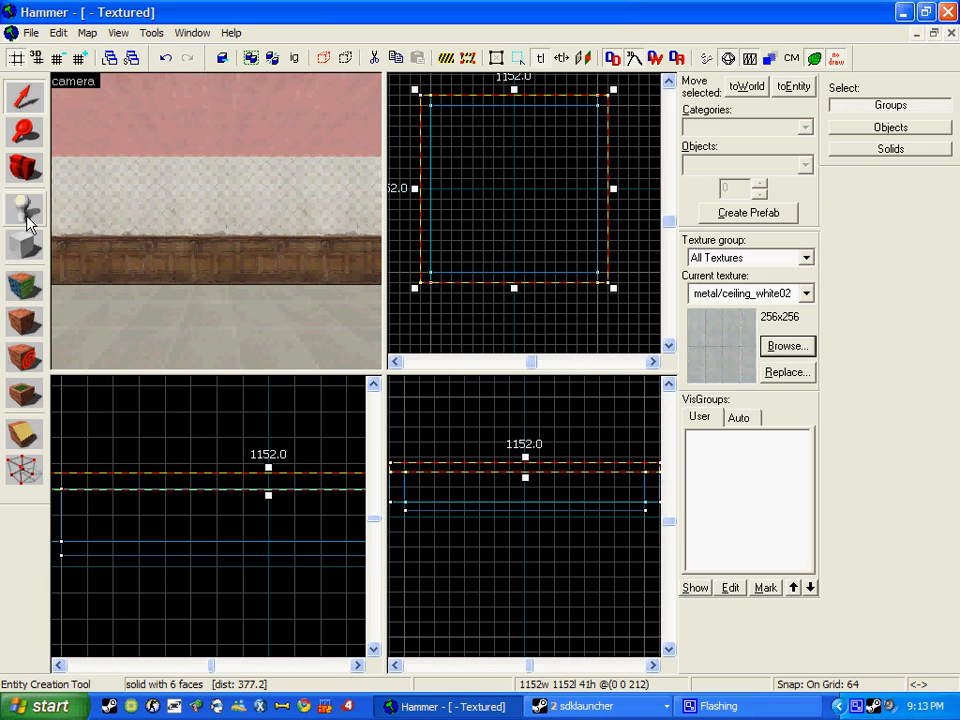
pyautogui.moveTo(38, 207)
pyautogui.write('info_play')
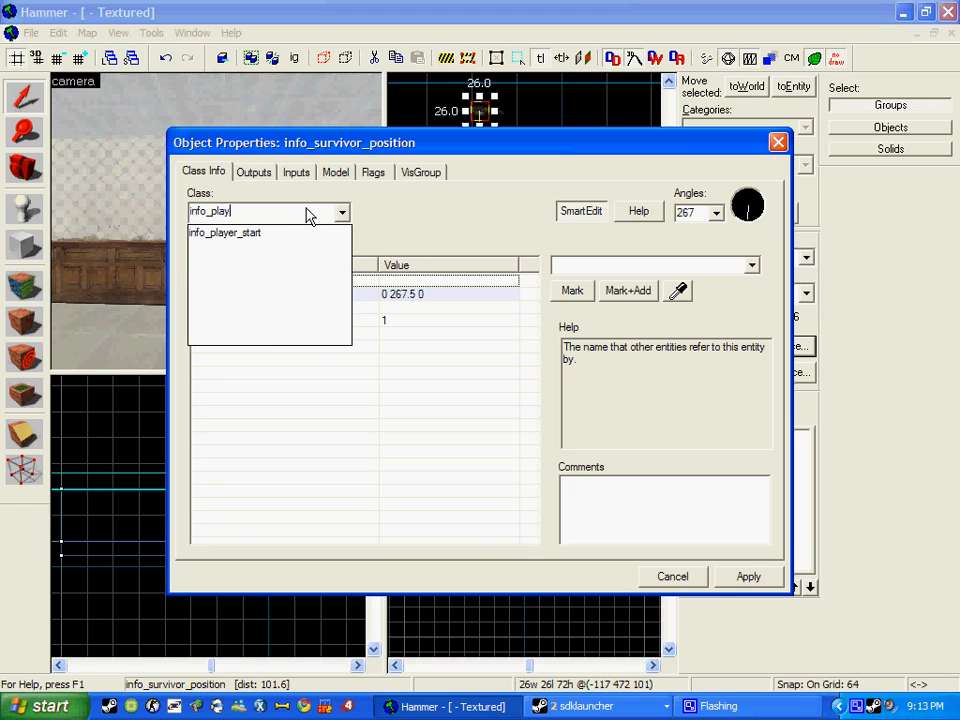
pyautogui.click(224, 232)
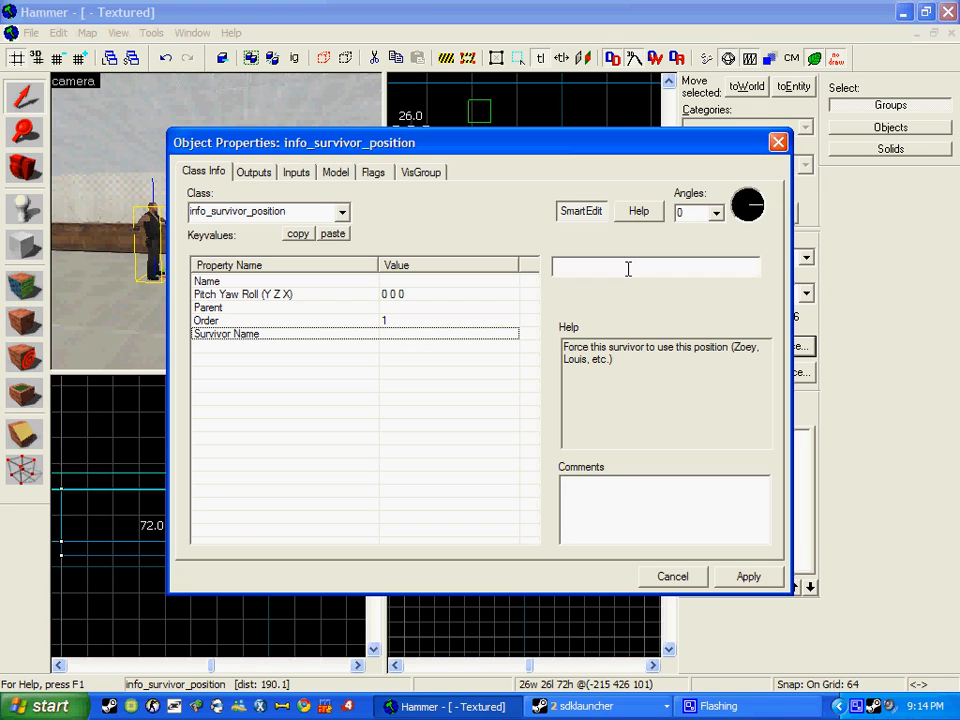
# - Name the four survivor positions Francis, Louis, Bill and Zoey, then apply a shared yaw of 271
pyautogui.write('Franc')
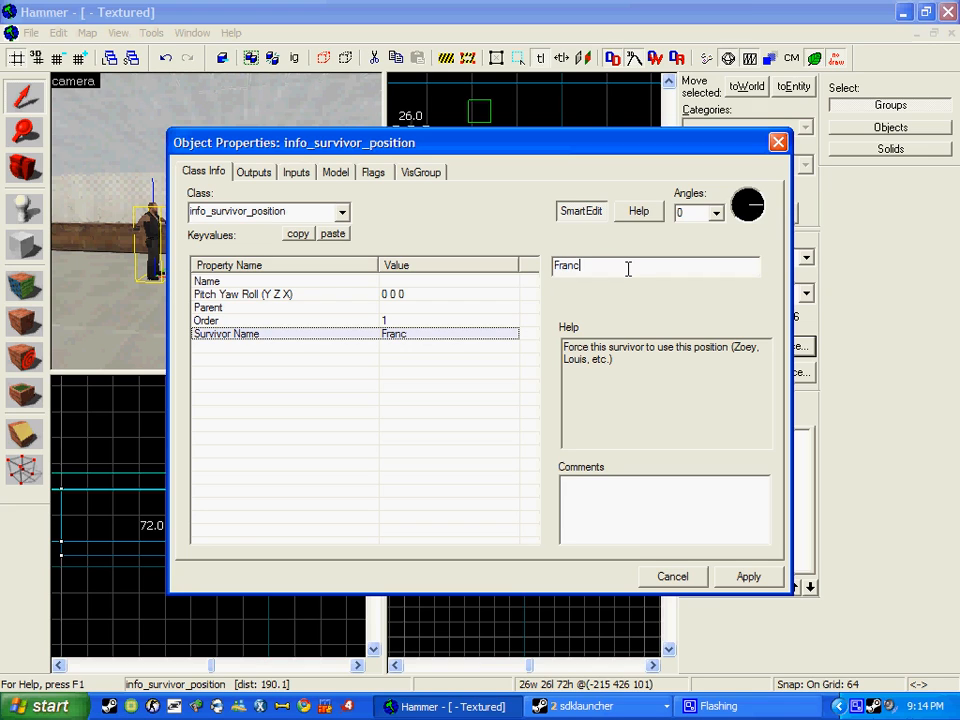
pyautogui.write('is')
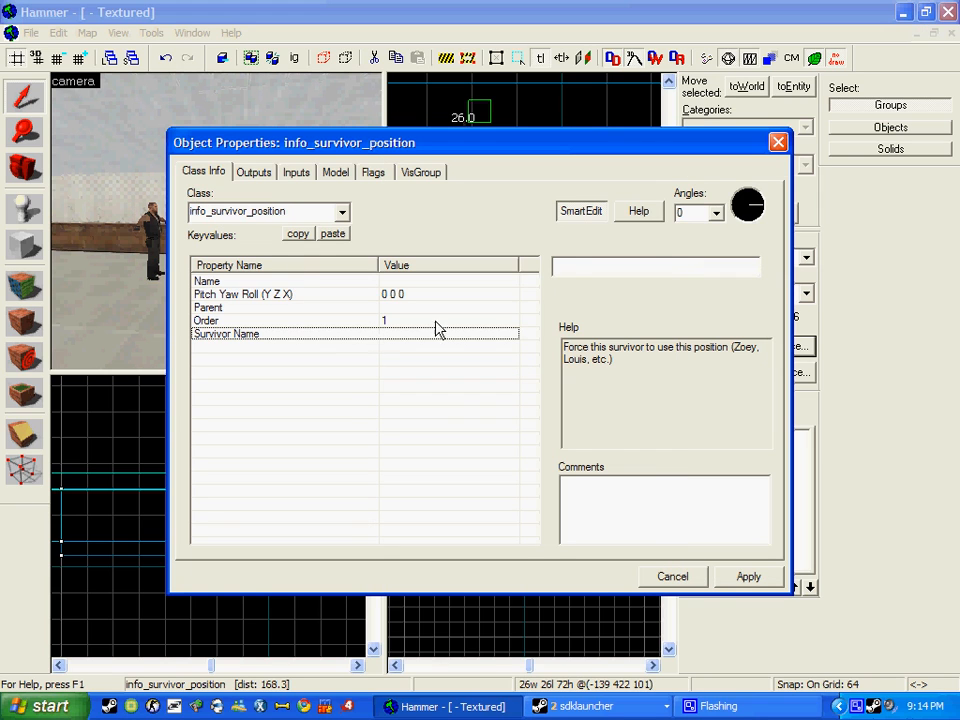
pyautogui.write('Loui')
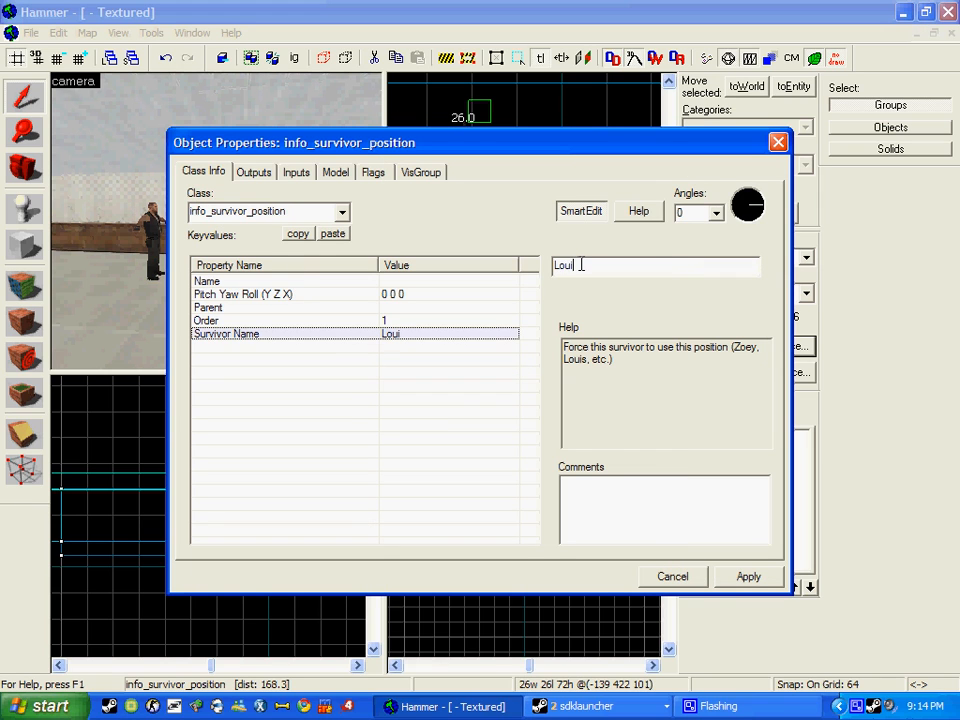
pyautogui.click(748, 576)
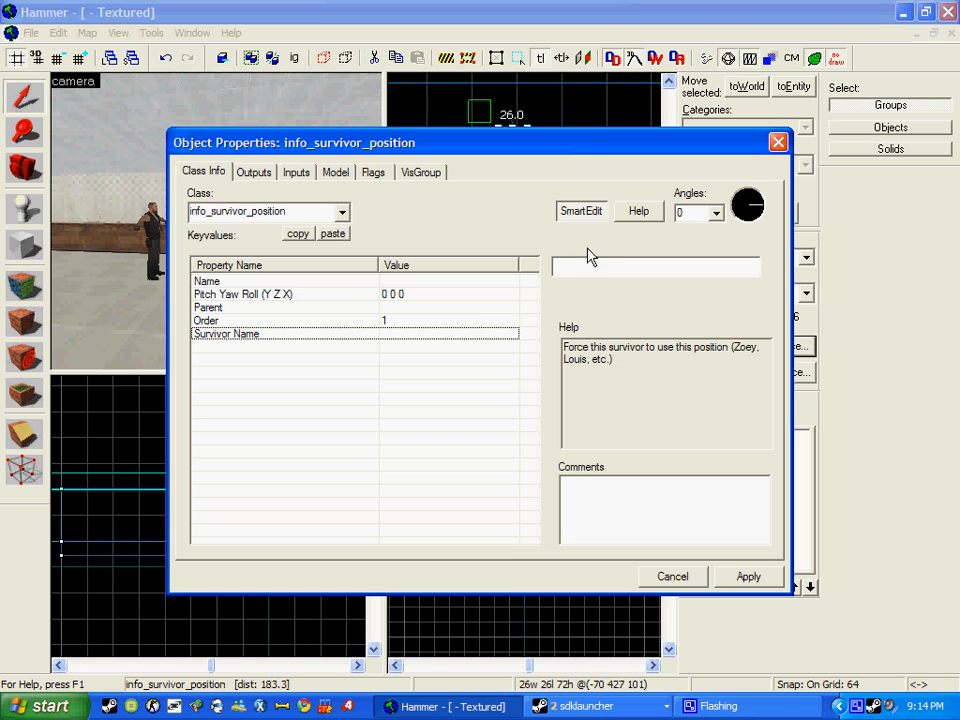
pyautogui.write('Bill')
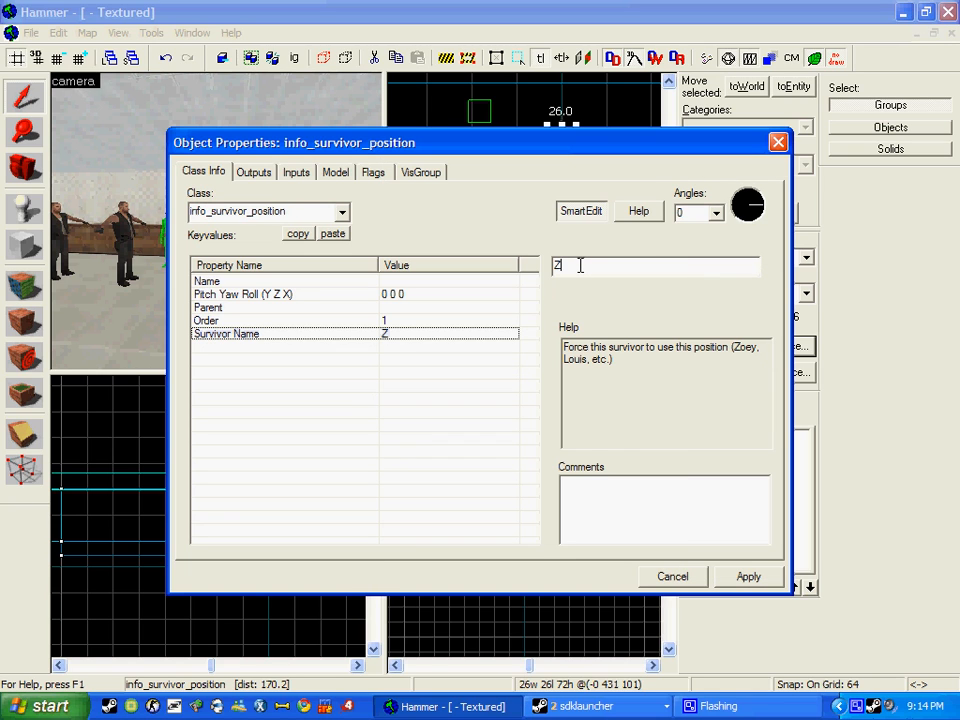
pyautogui.write('oey')
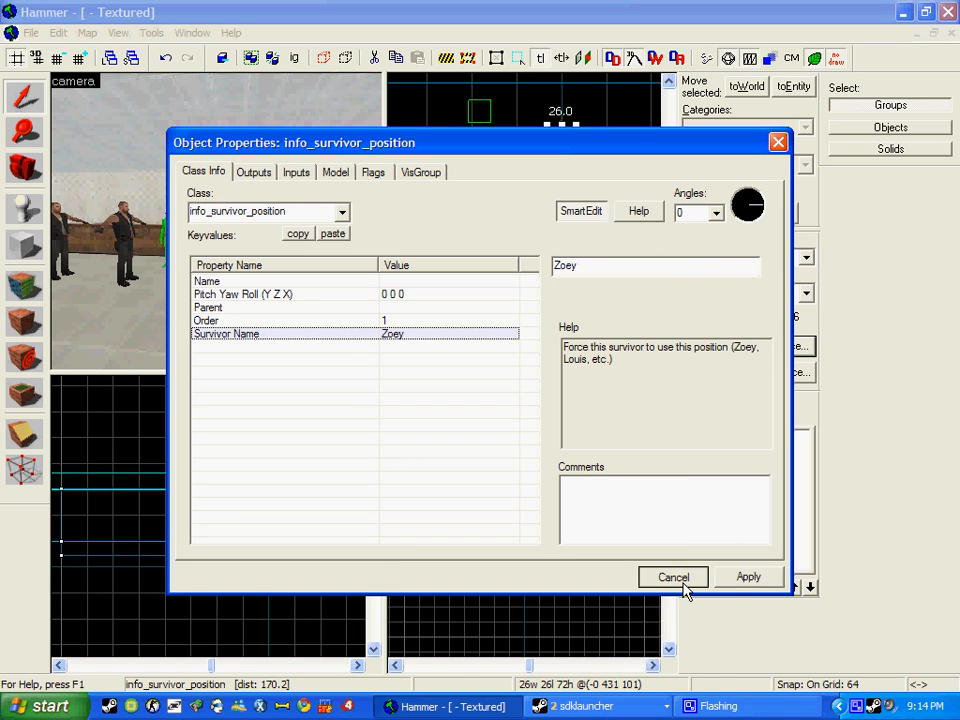
pyautogui.click(672, 577)
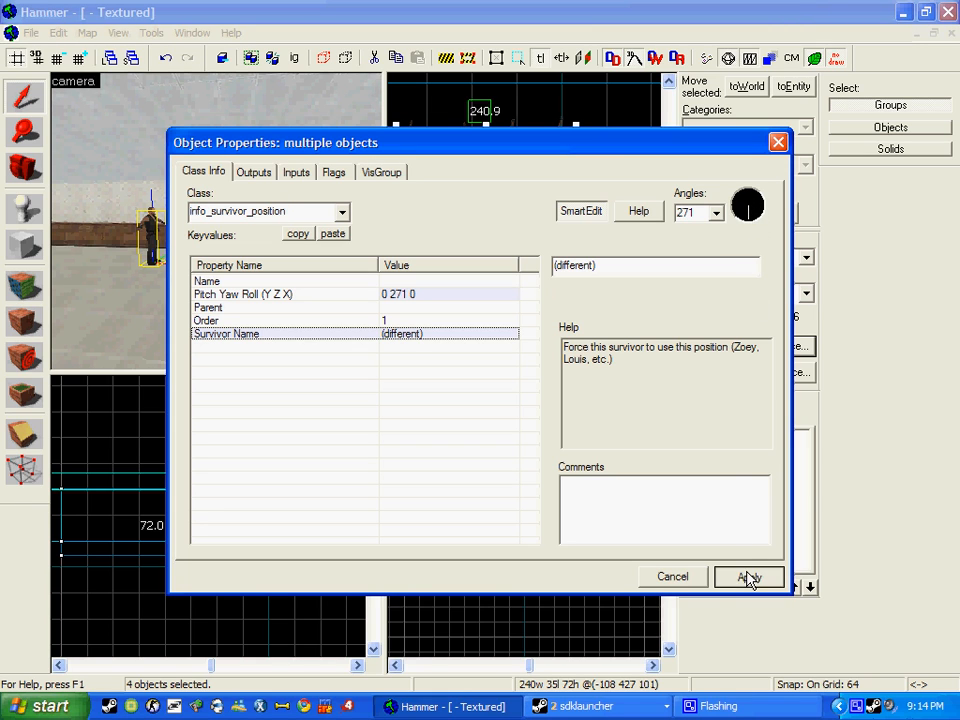
pyautogui.click(748, 576)
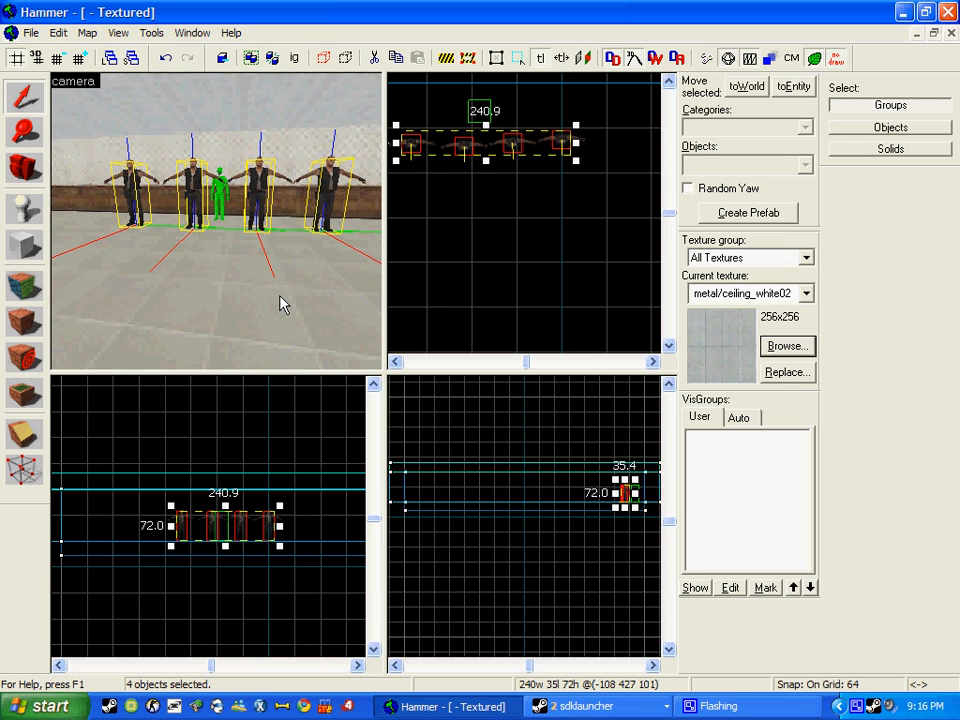
# - Place a new entity on the floor in front of the survivors for a weapon spawn
pyautogui.click(24, 207)
pyautogui.write('weapon_')
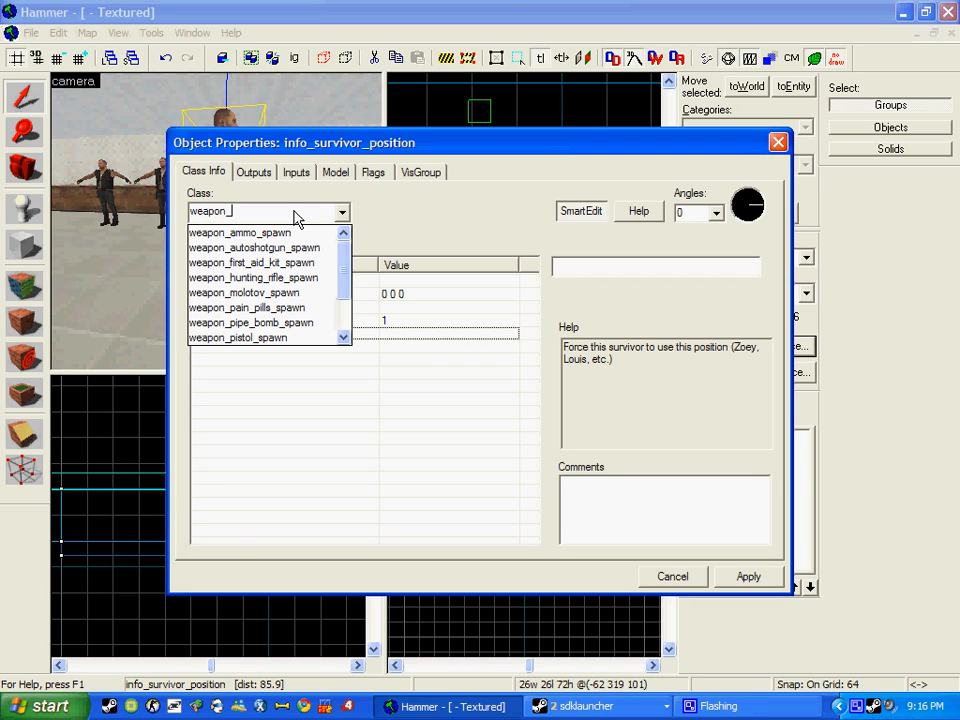
# - Turn the entity into a weapon_hunting_rifle_spawn and position it on the floor
pyautogui.write('hun')
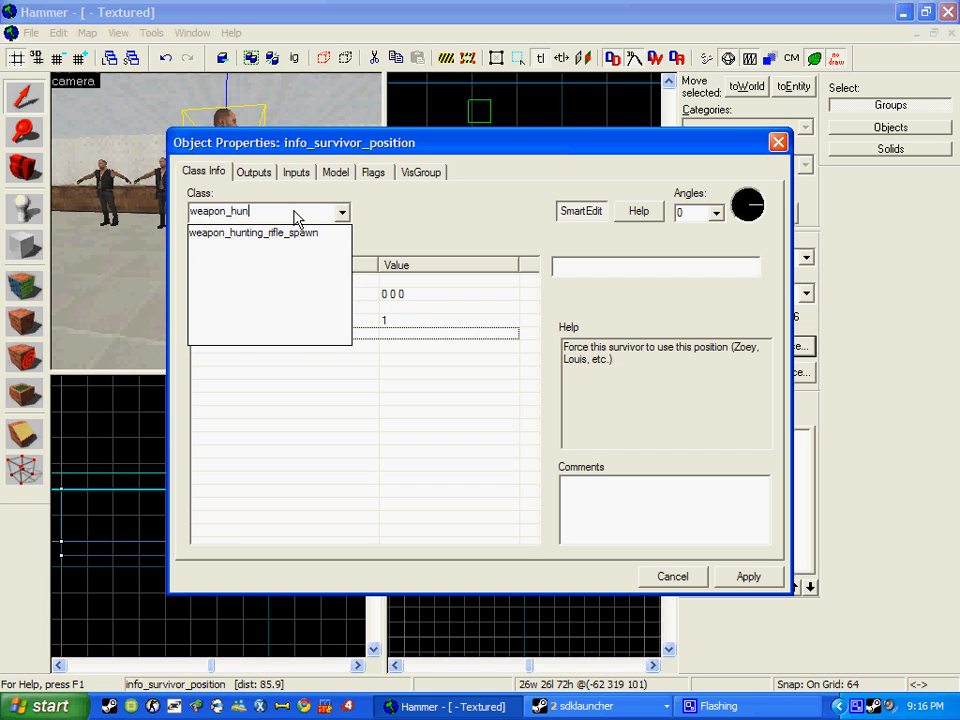
pyautogui.click(253, 232)
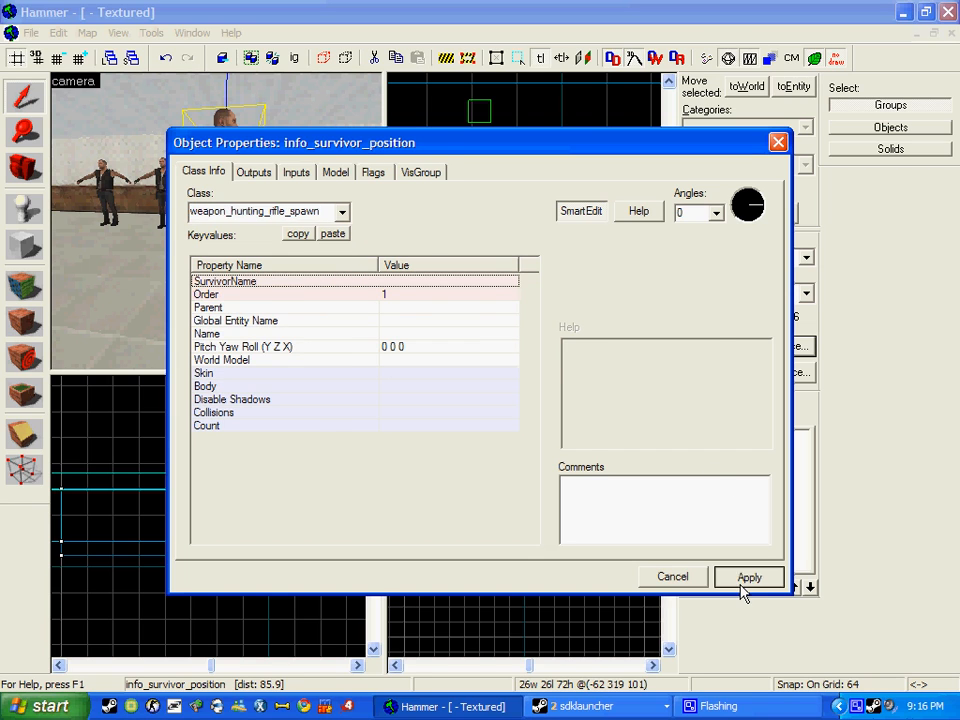
pyautogui.click(749, 576)
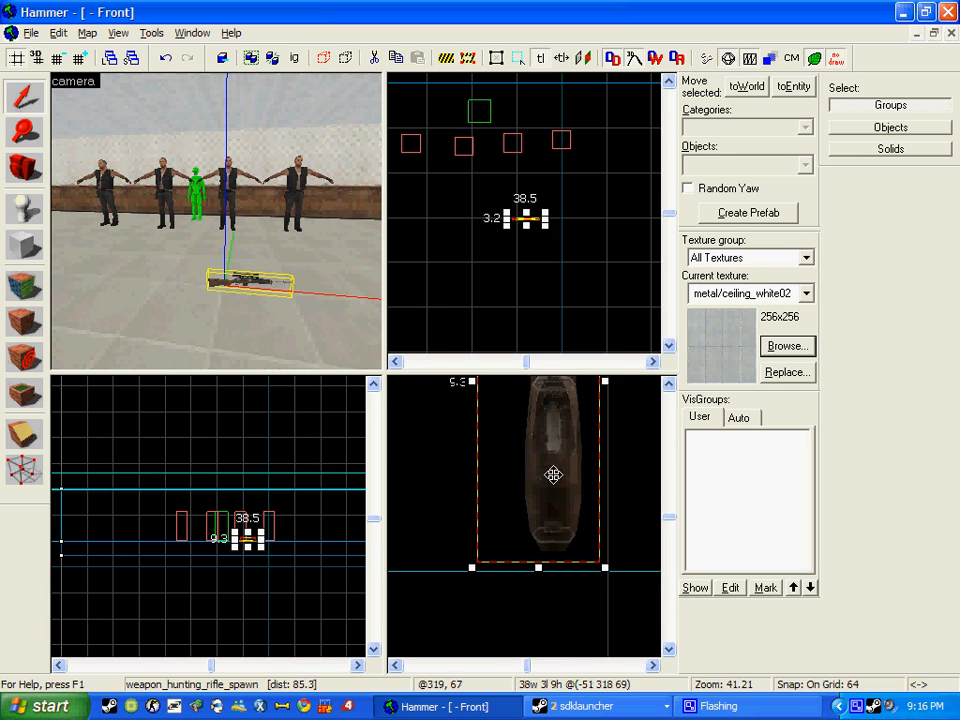
pyautogui.scroll(-3)
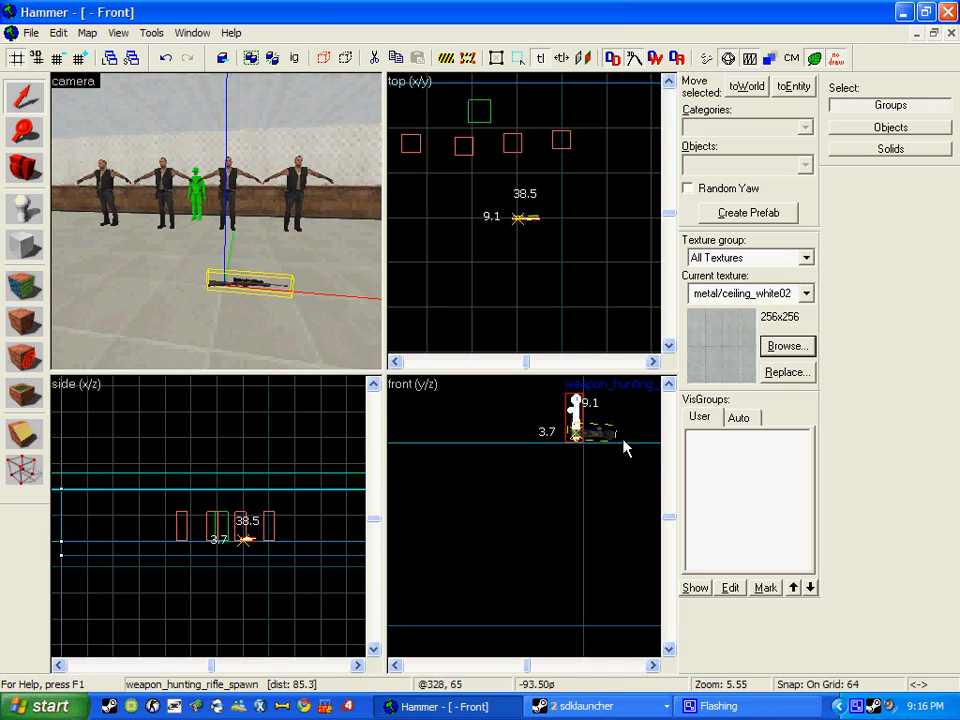
pyautogui.scroll(3)
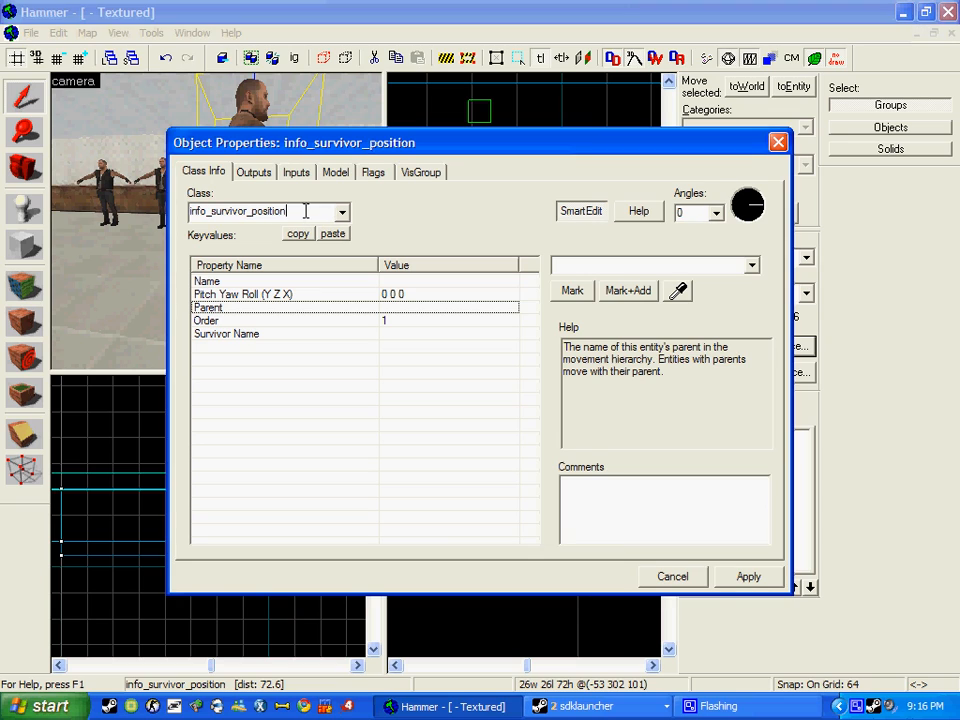
# - Turn the new entity into a weapon_rifle_spawn beside the hunting rifle
pyautogui.click(341, 211)
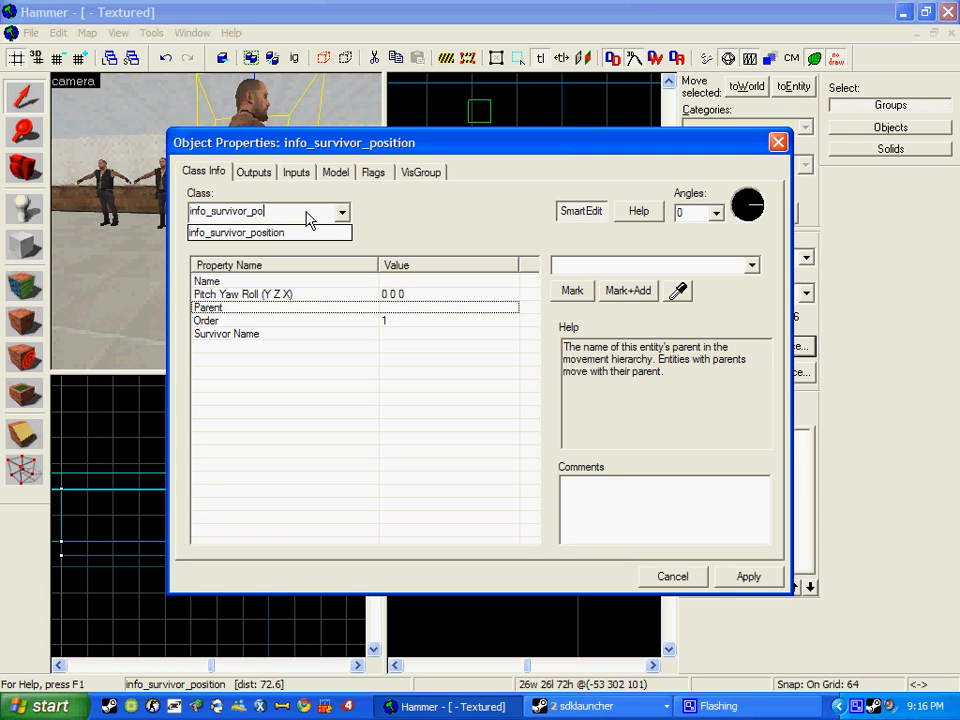
pyautogui.write('weapon')
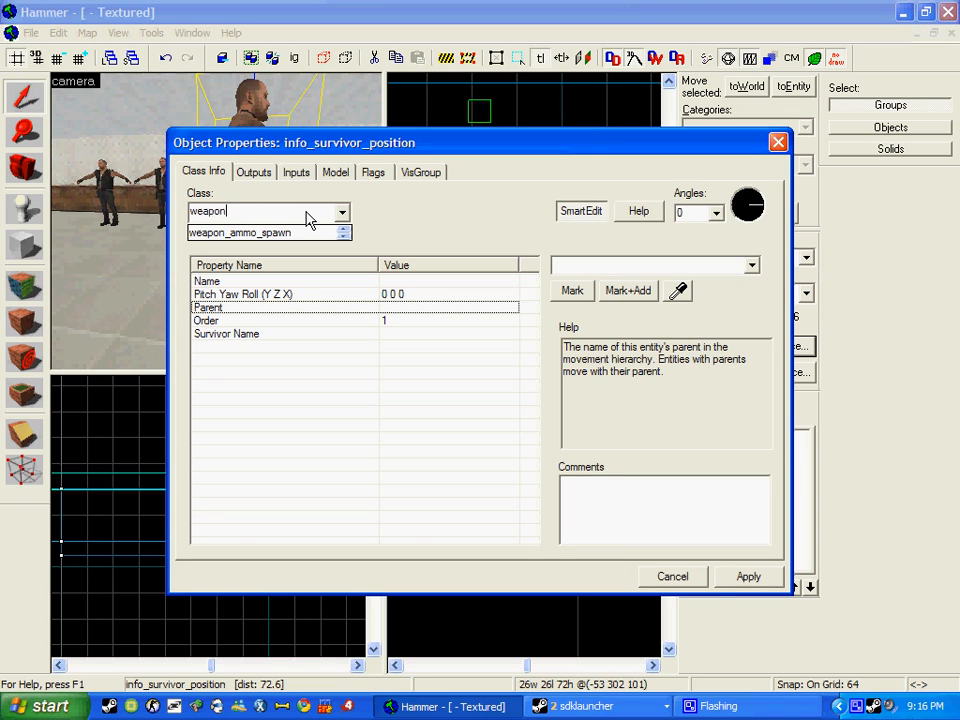
pyautogui.write('_rifle_spawn')
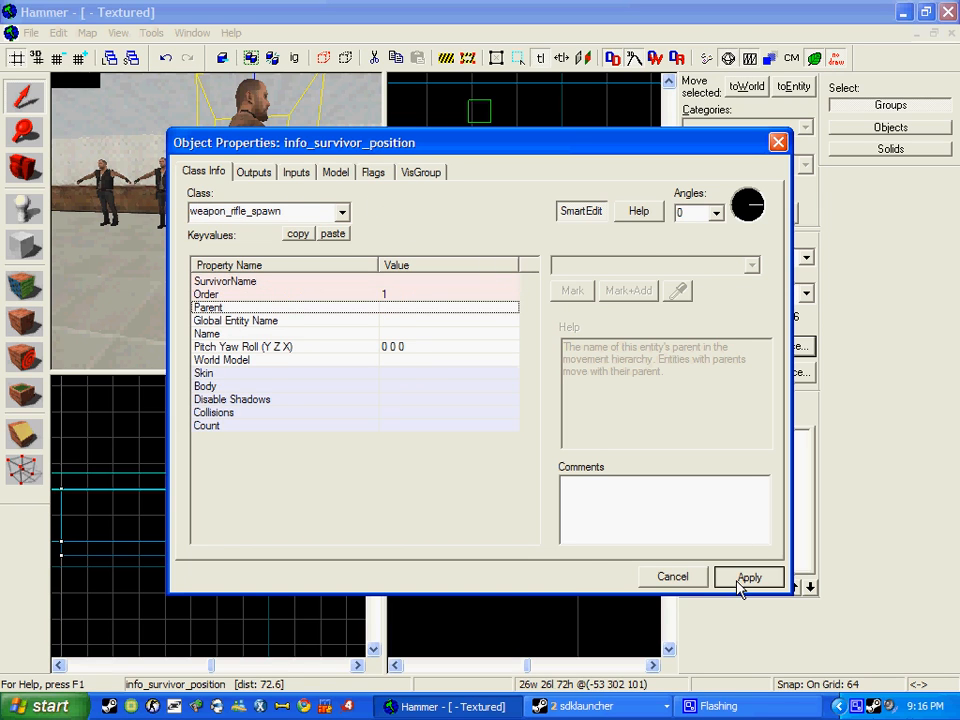
pyautogui.click(749, 576)
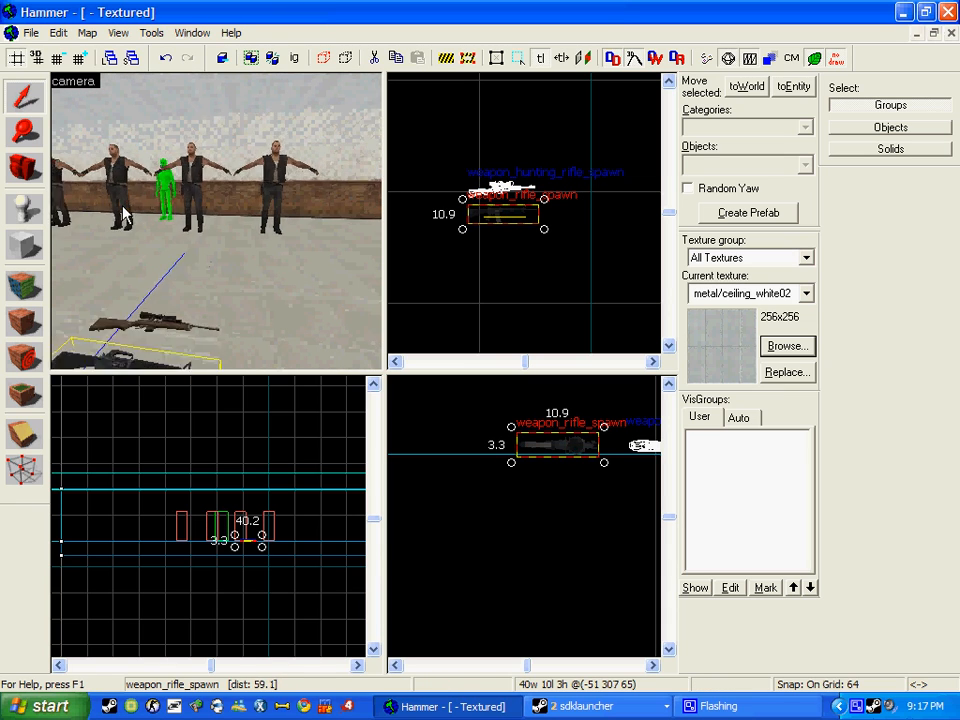
pyautogui.click(24, 208)
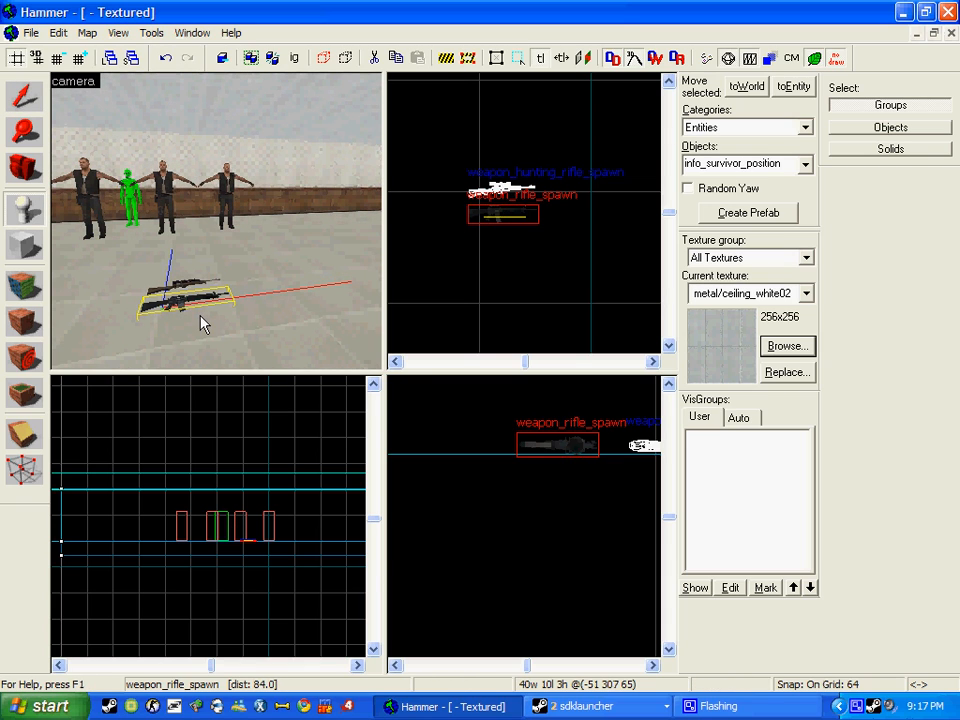
pyautogui.moveTo(167, 175)
pyautogui.write('weapon_a')
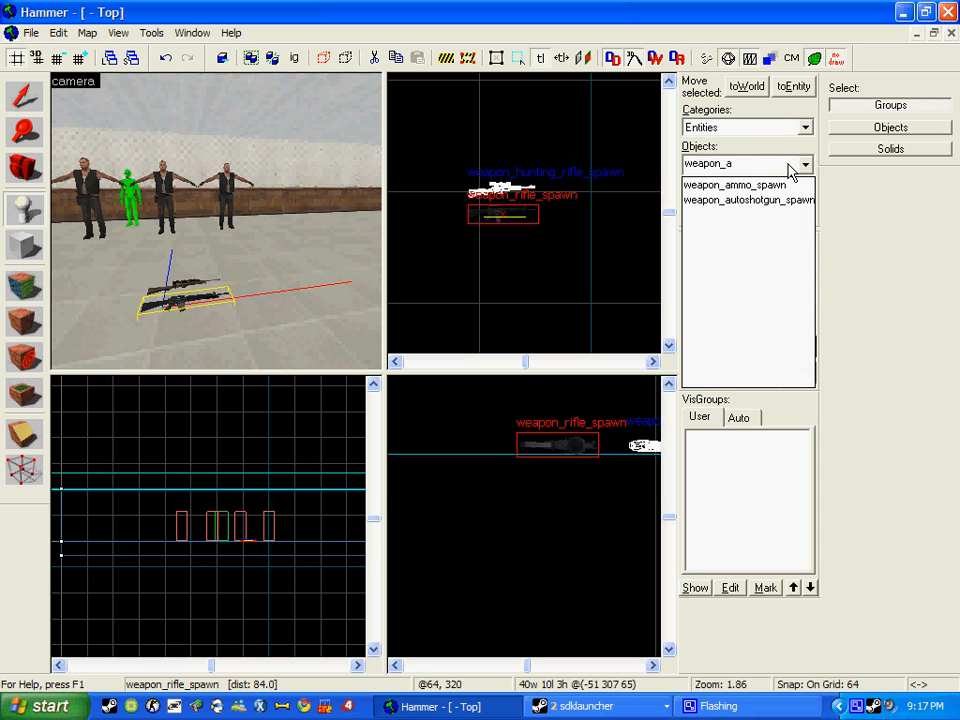
# - Place a weapon_autoshotgun_spawn on the floor beside the two rifles
pyautogui.click(748, 199)
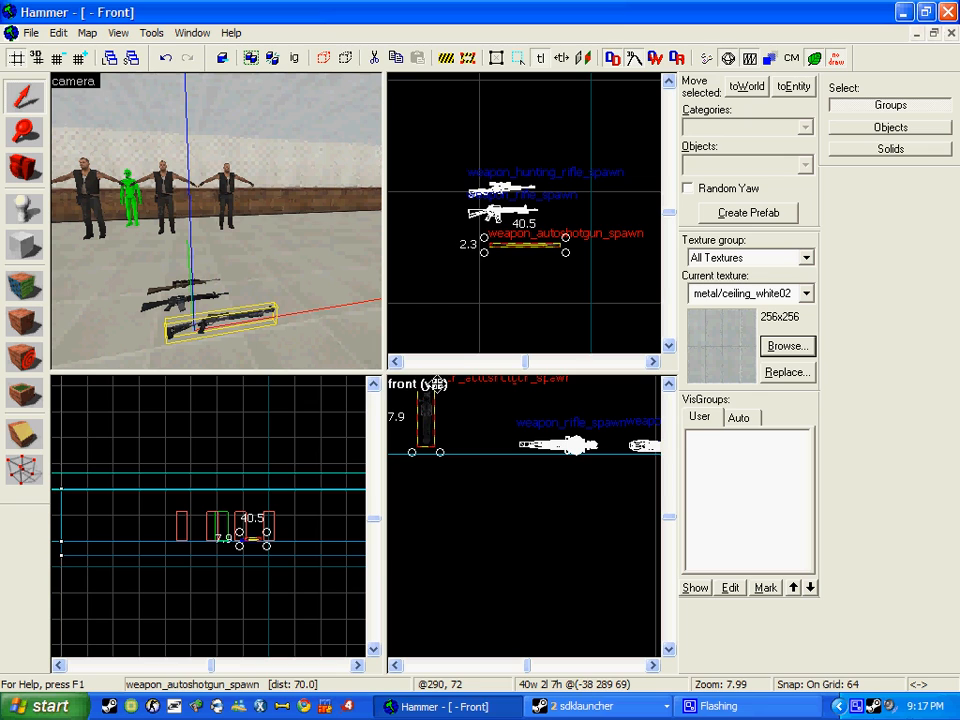
pyautogui.scroll(-3)
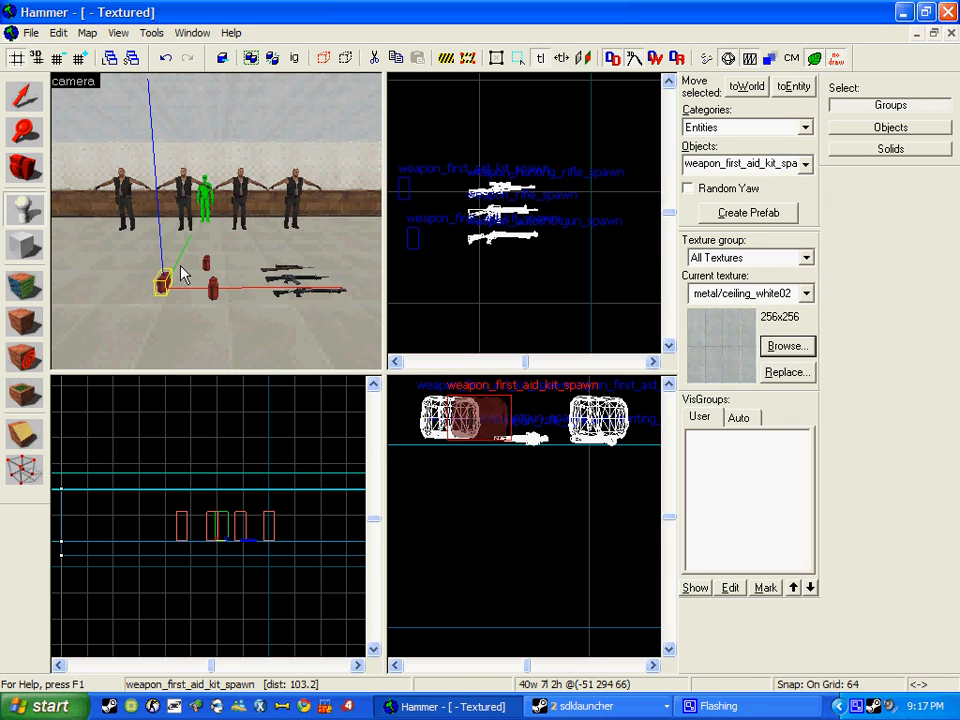
# - Place the fourth weapon_first_aid_kit_spawn on the floor near the weapons
pyautogui.click(25, 98)
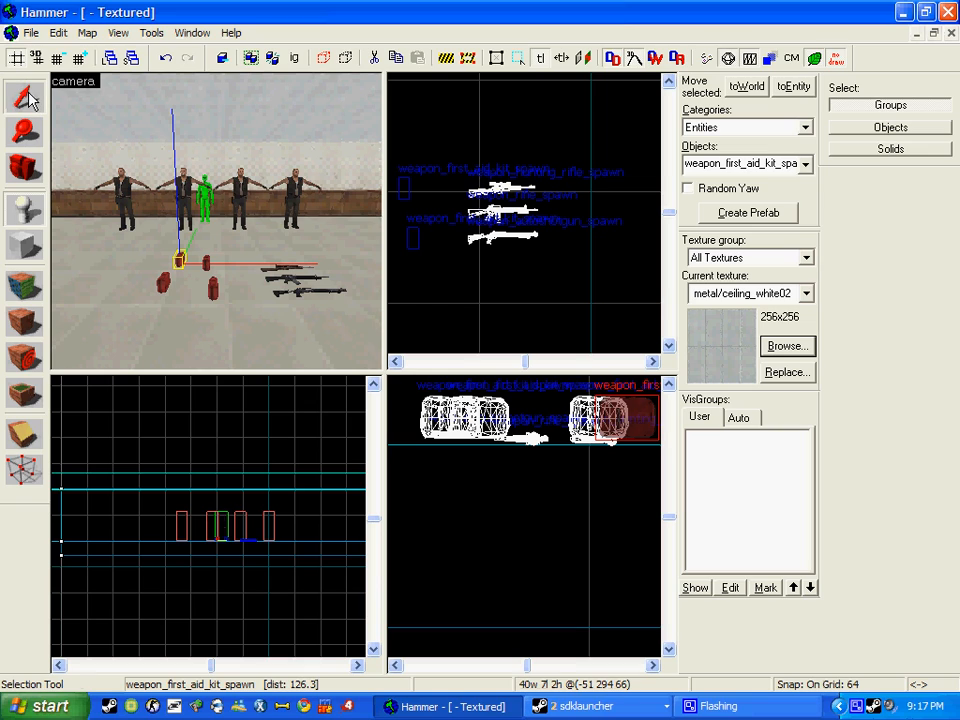